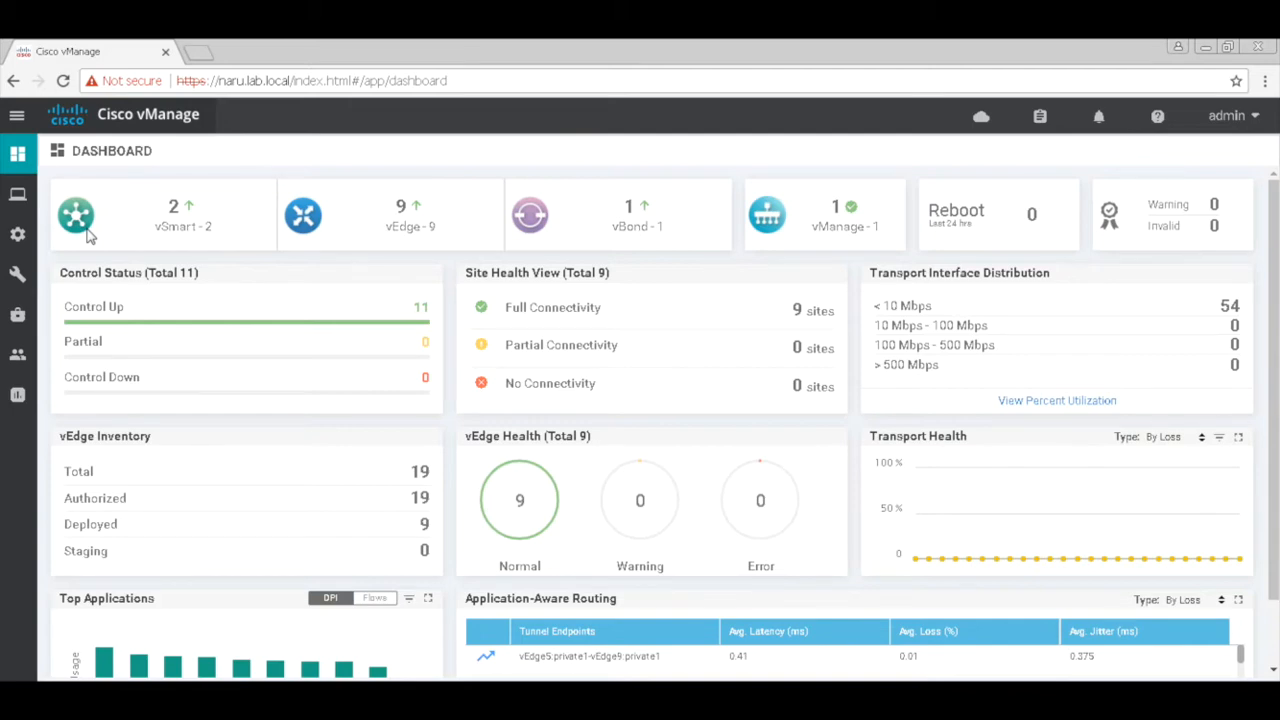
- Open vEdge1's System Status from the Monitor > Network device list
left_click(16, 194)
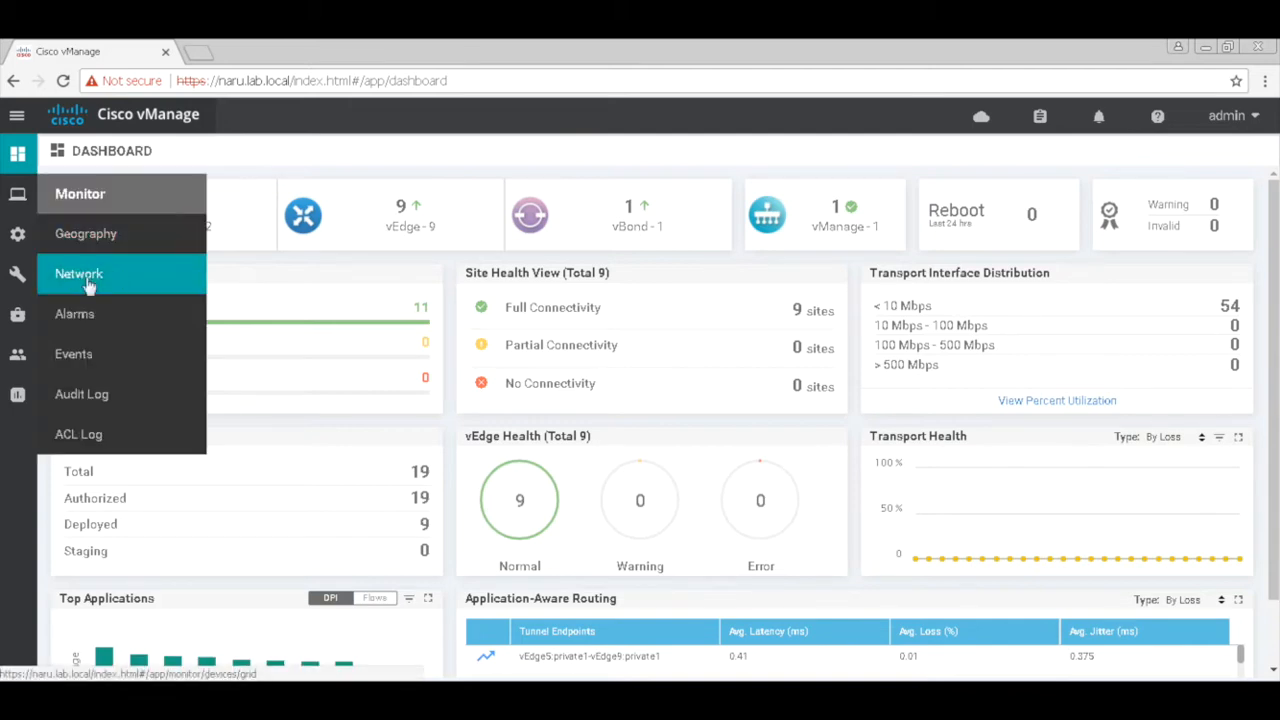
left_click(78, 273)
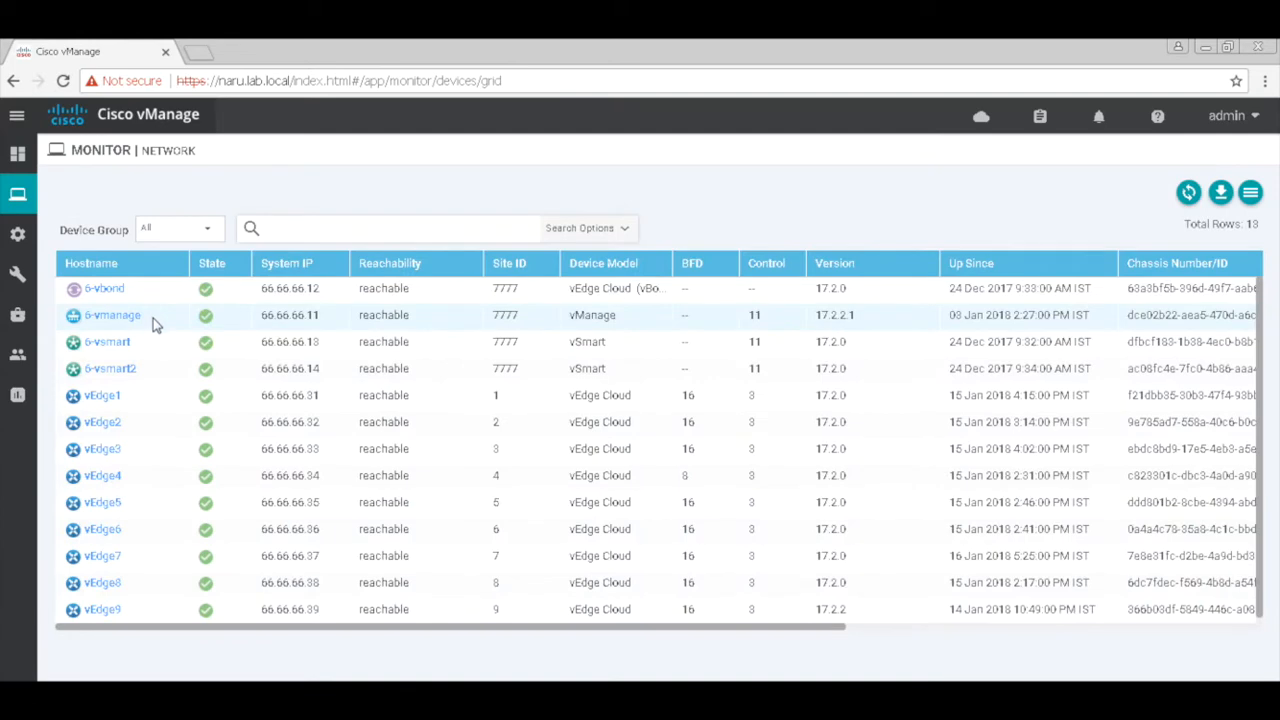
left_click(97, 395)
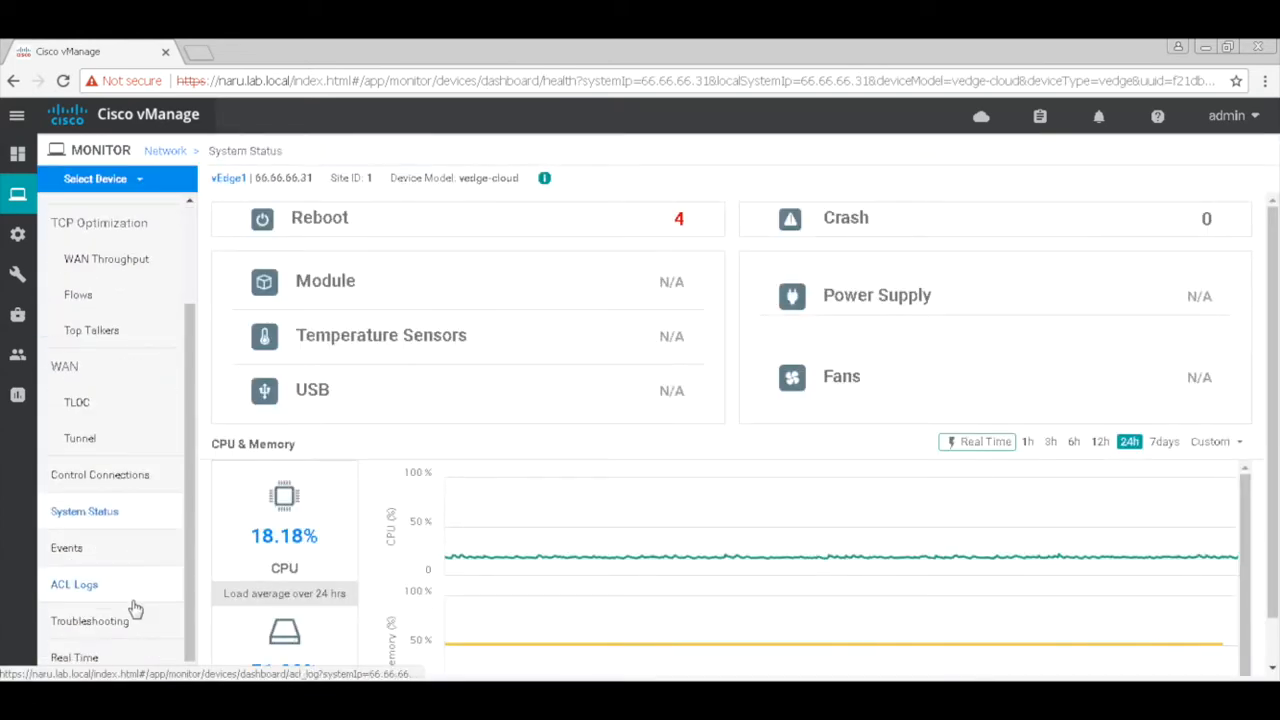
- Simulate an ftp flow on vEdge1 in VPN 11 to destination 192.168.53.1
left_click(90, 620)
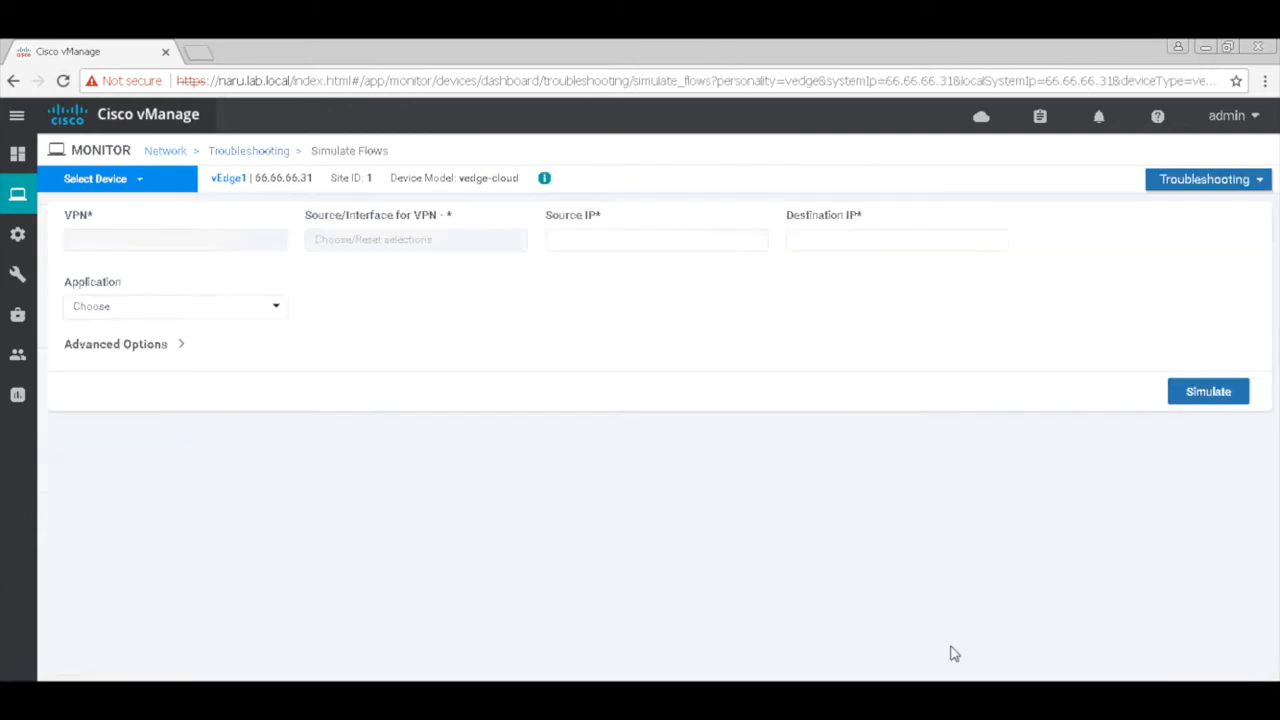
left_click(175, 239)
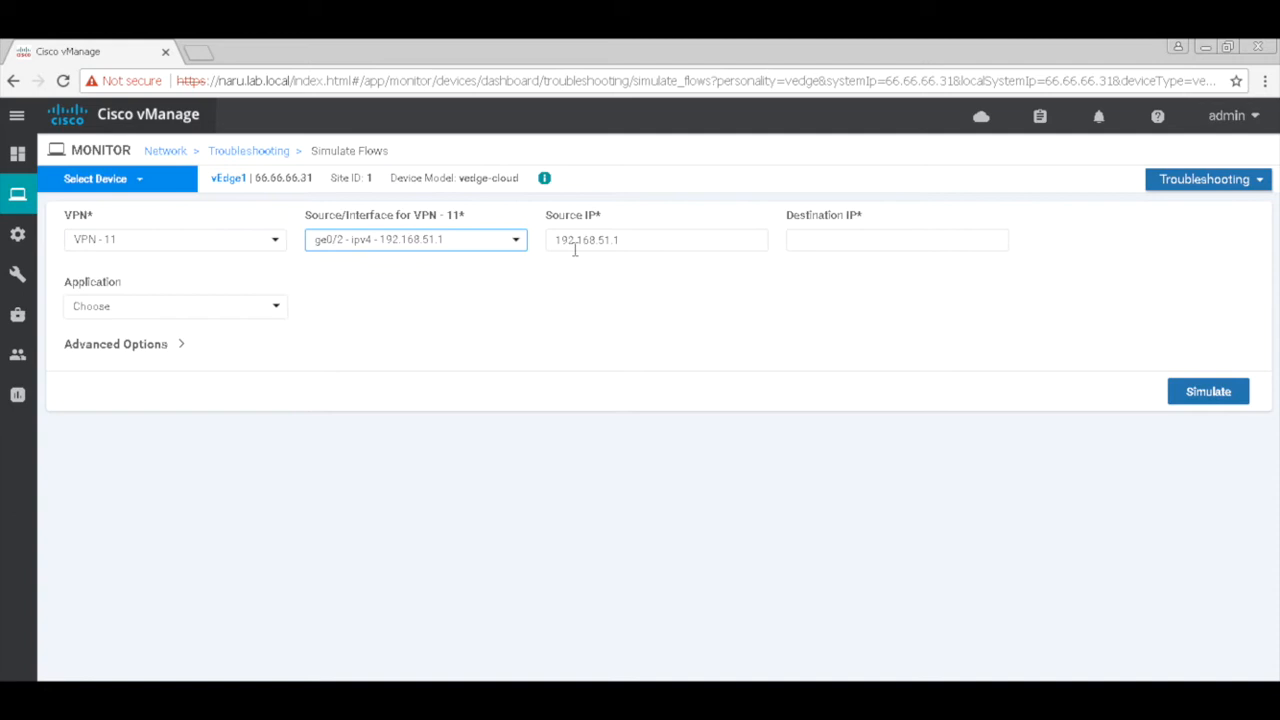
left_click(897, 239)
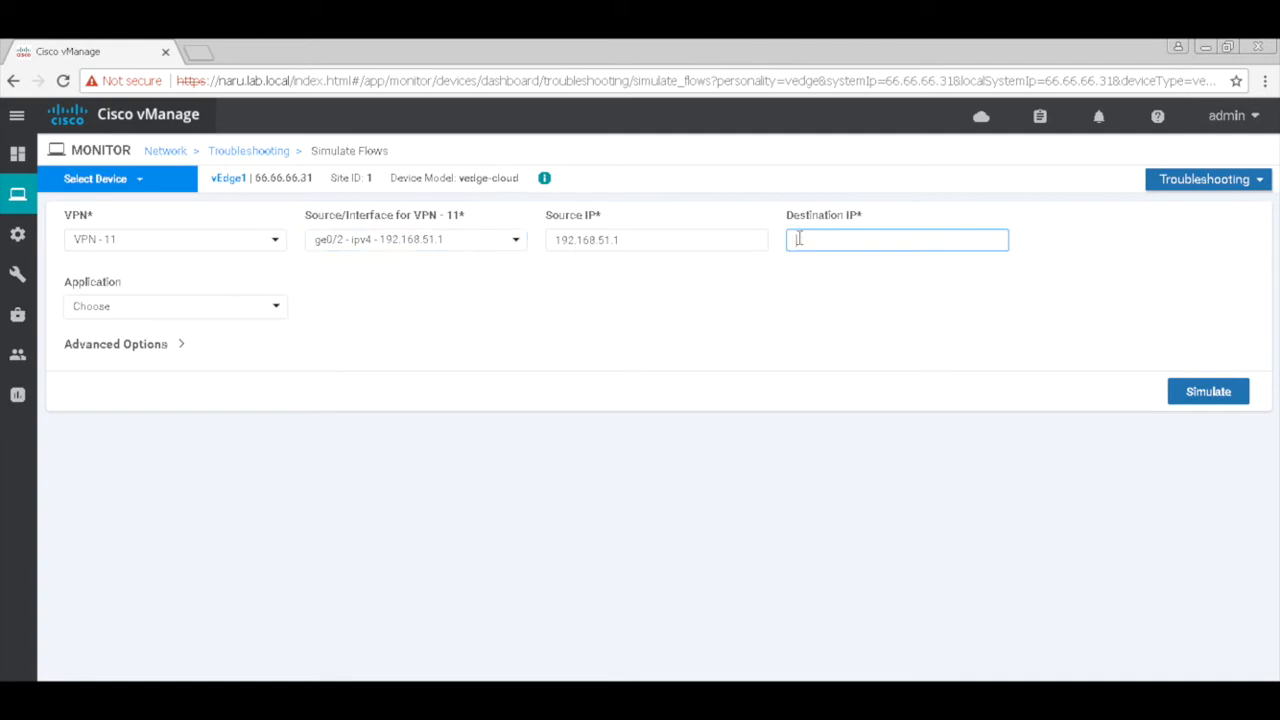
type("192.168.53.1")
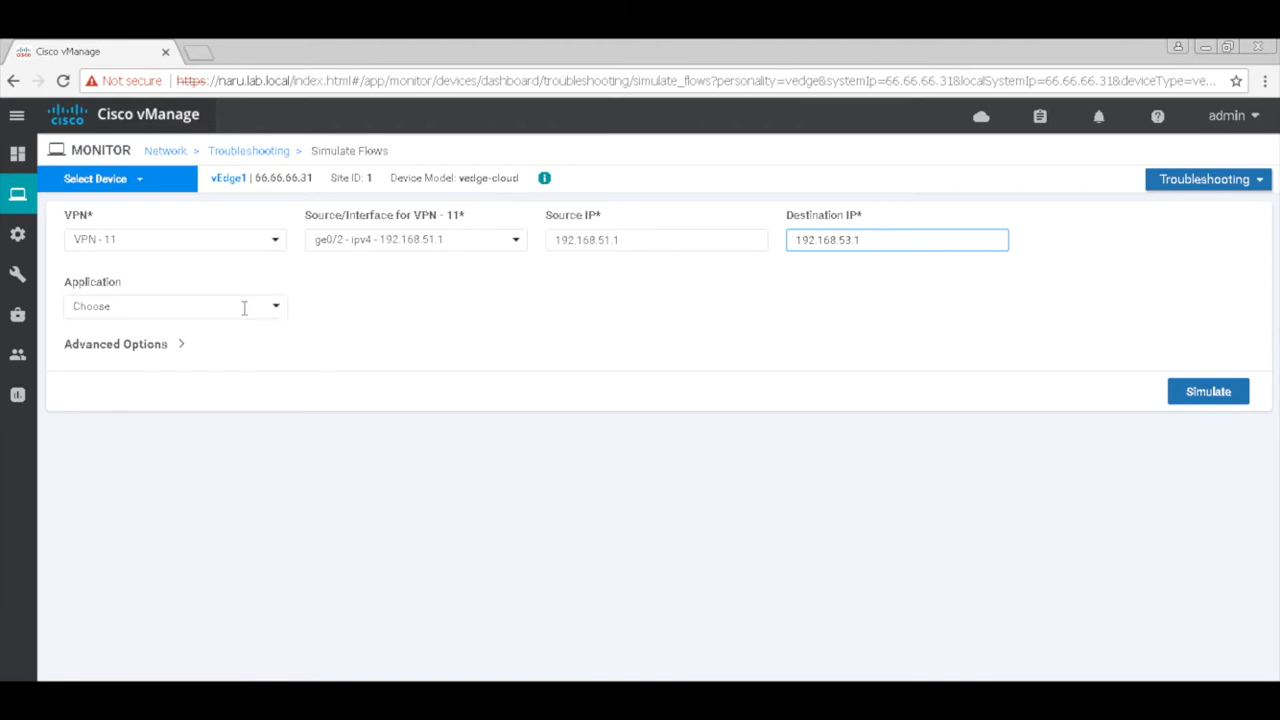
left_click(175, 306)
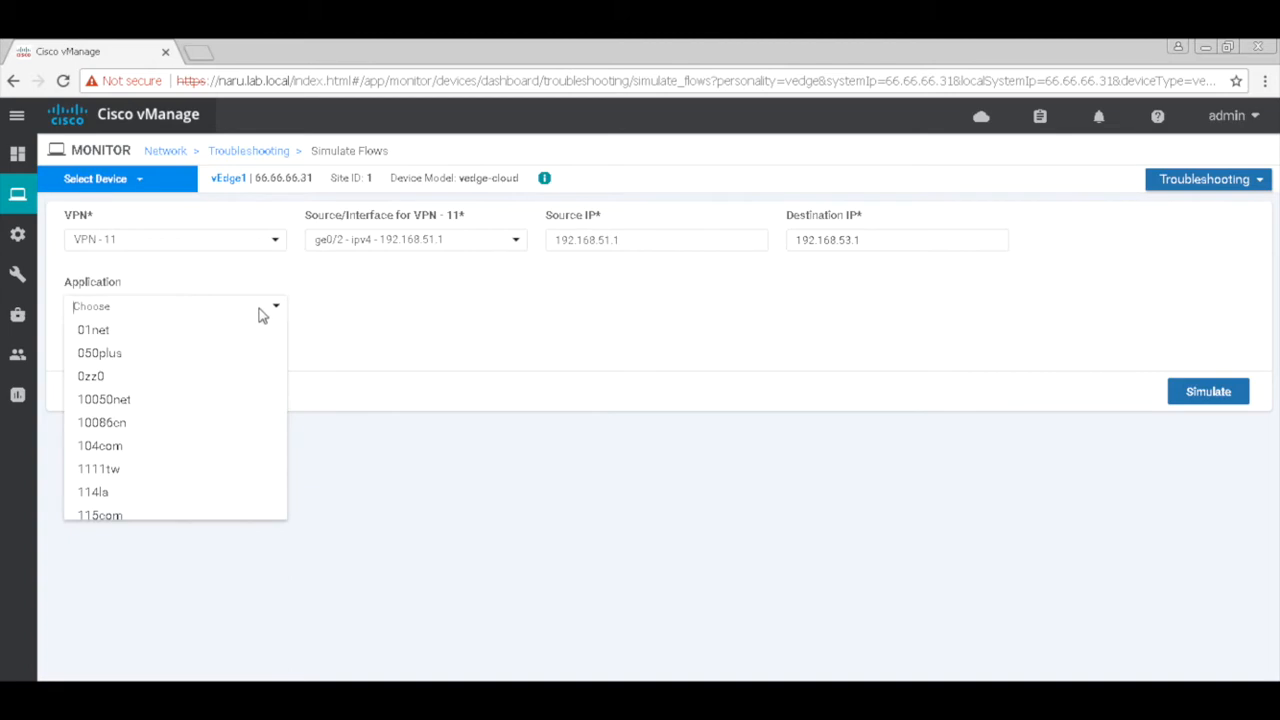
type("ftp")
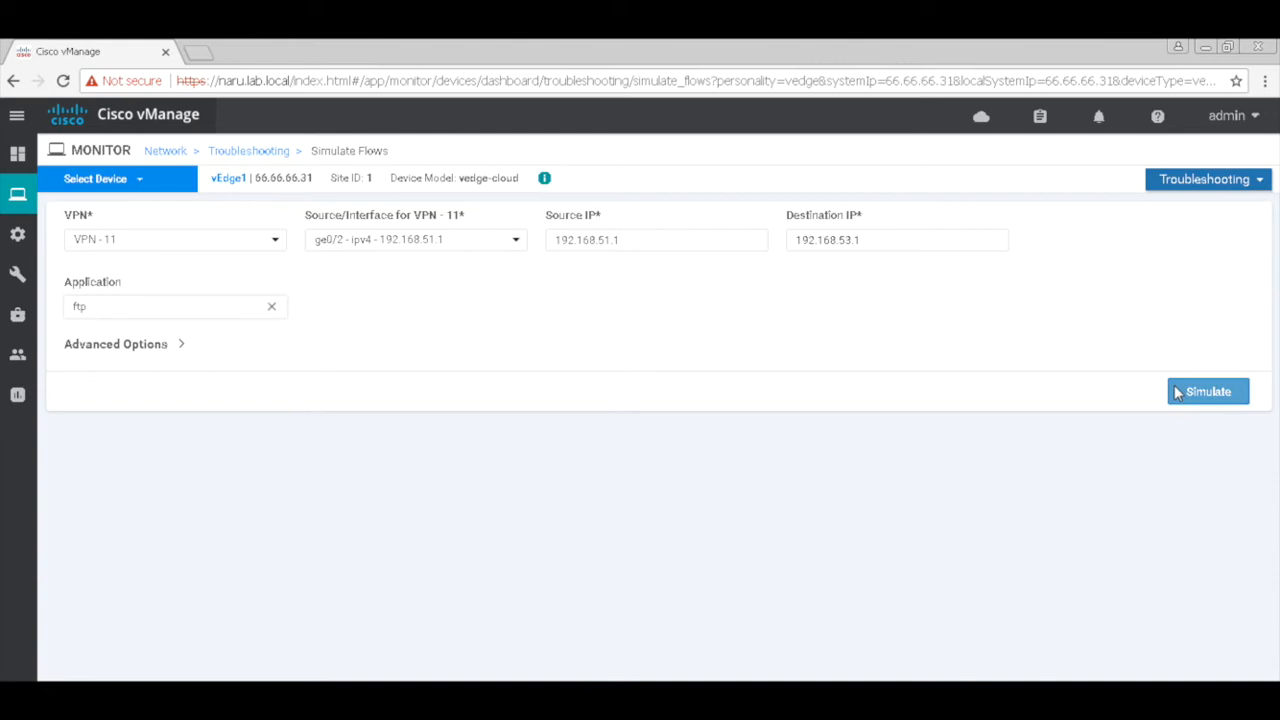
left_click(1209, 391)
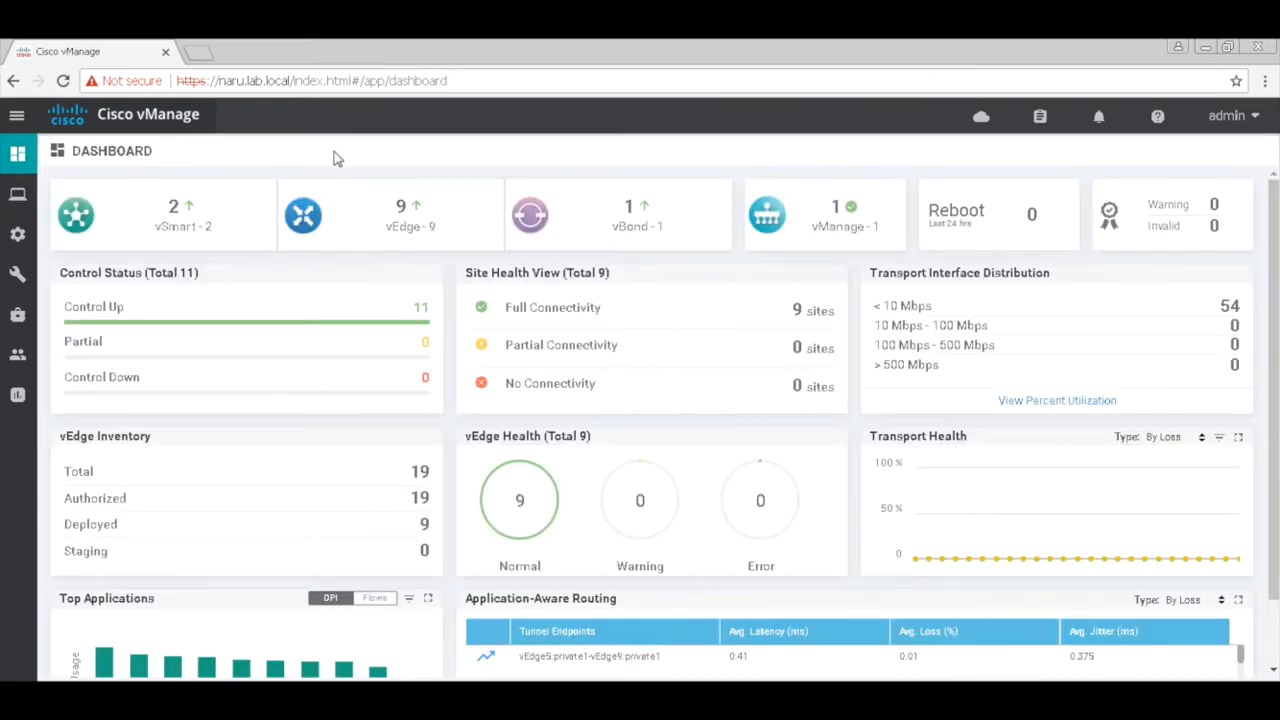
mouse_move(18, 237)
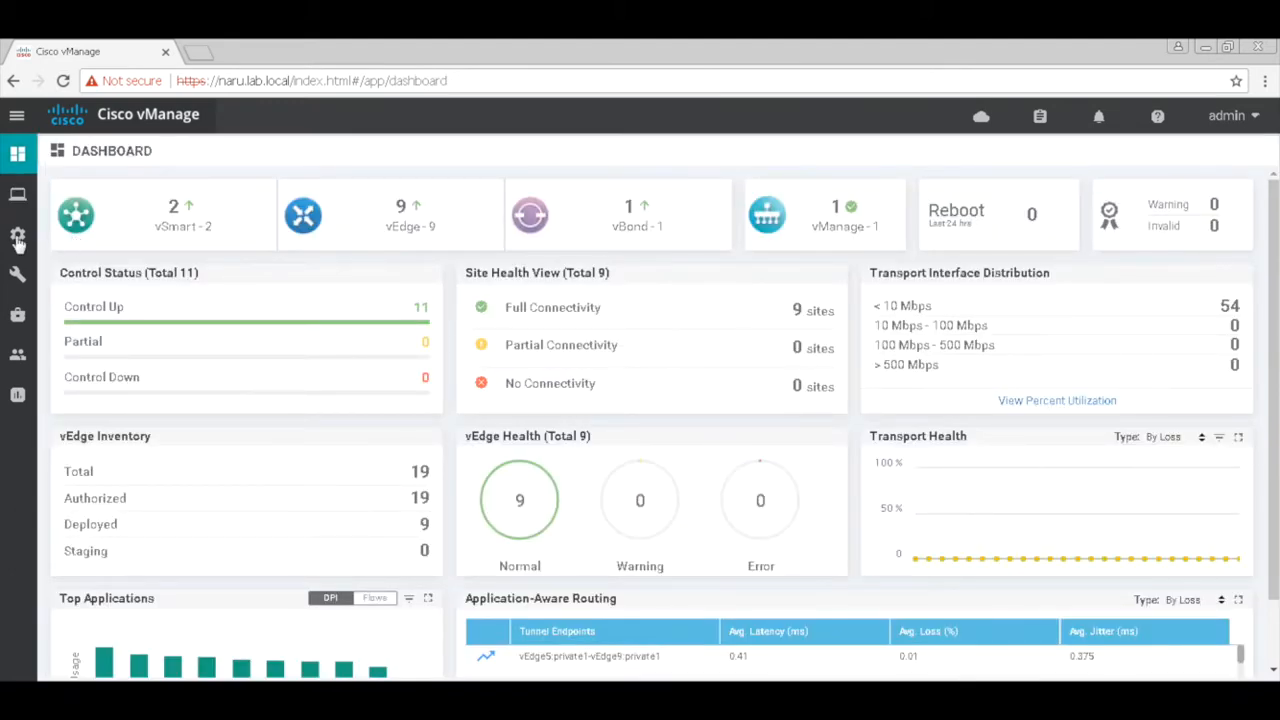
- Start a new centralized policy from Configuration > Policies
left_click(16, 238)
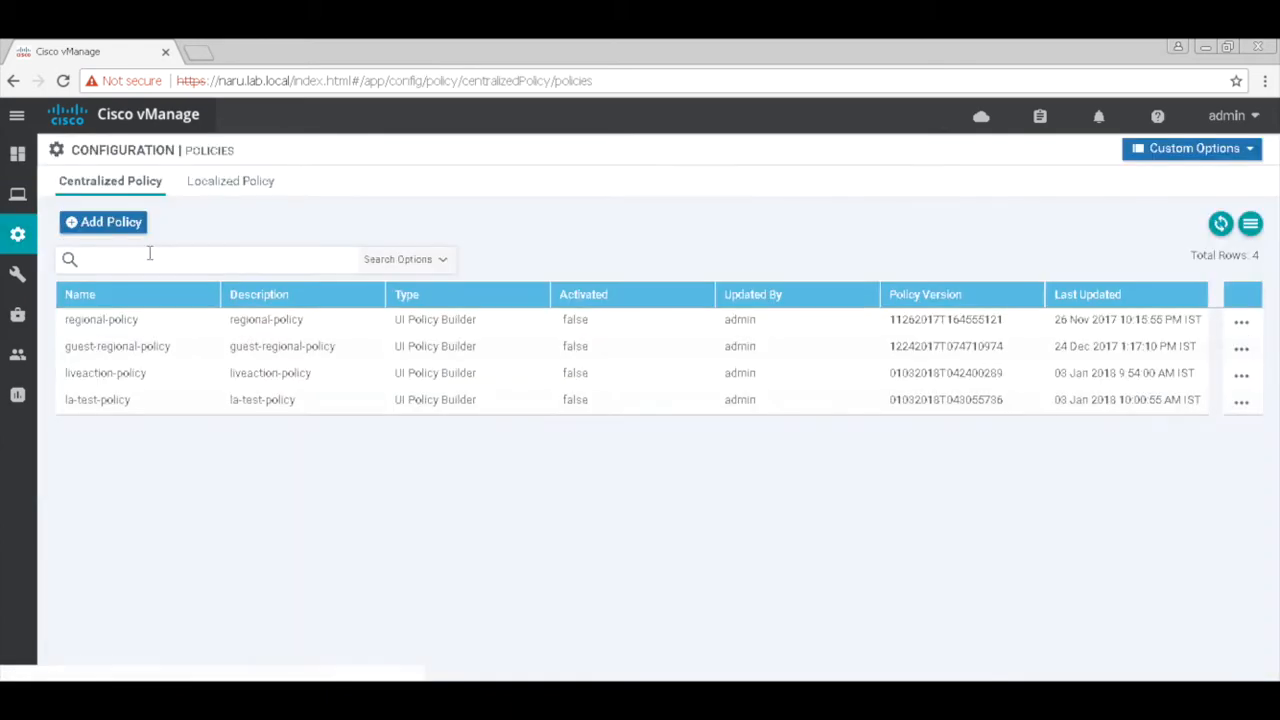
left_click(103, 222)
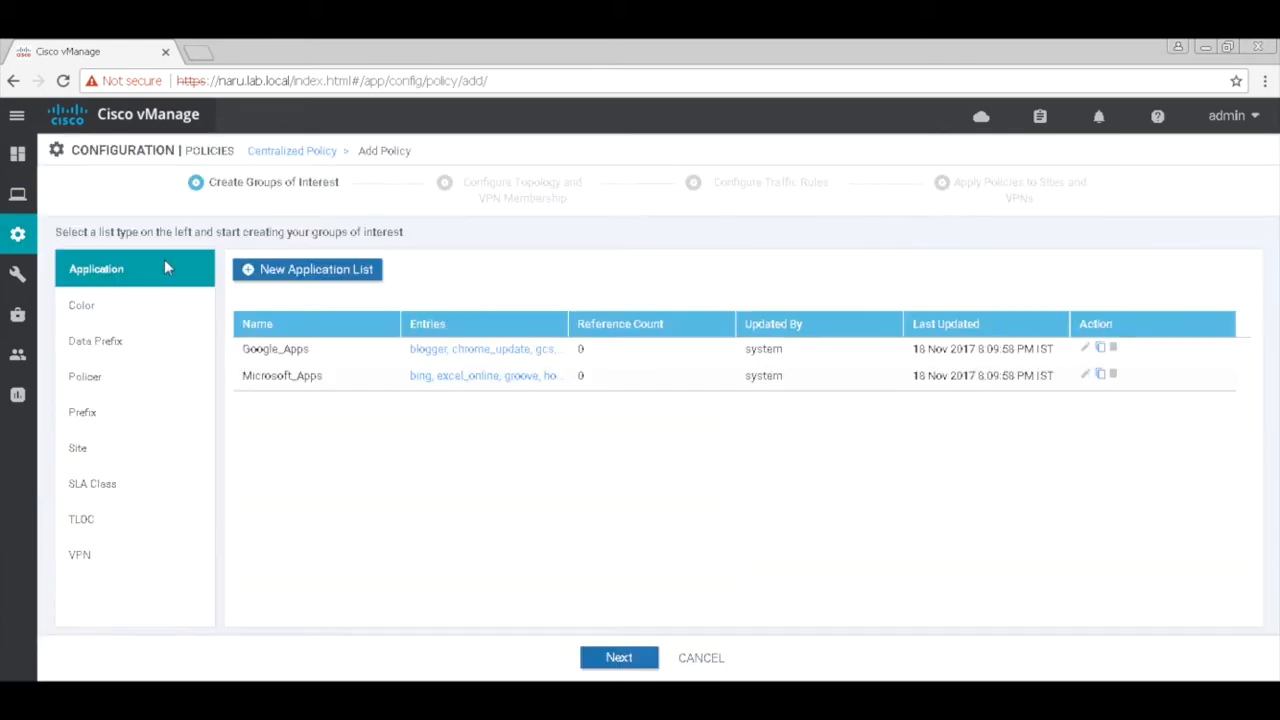
mouse_move(329, 276)
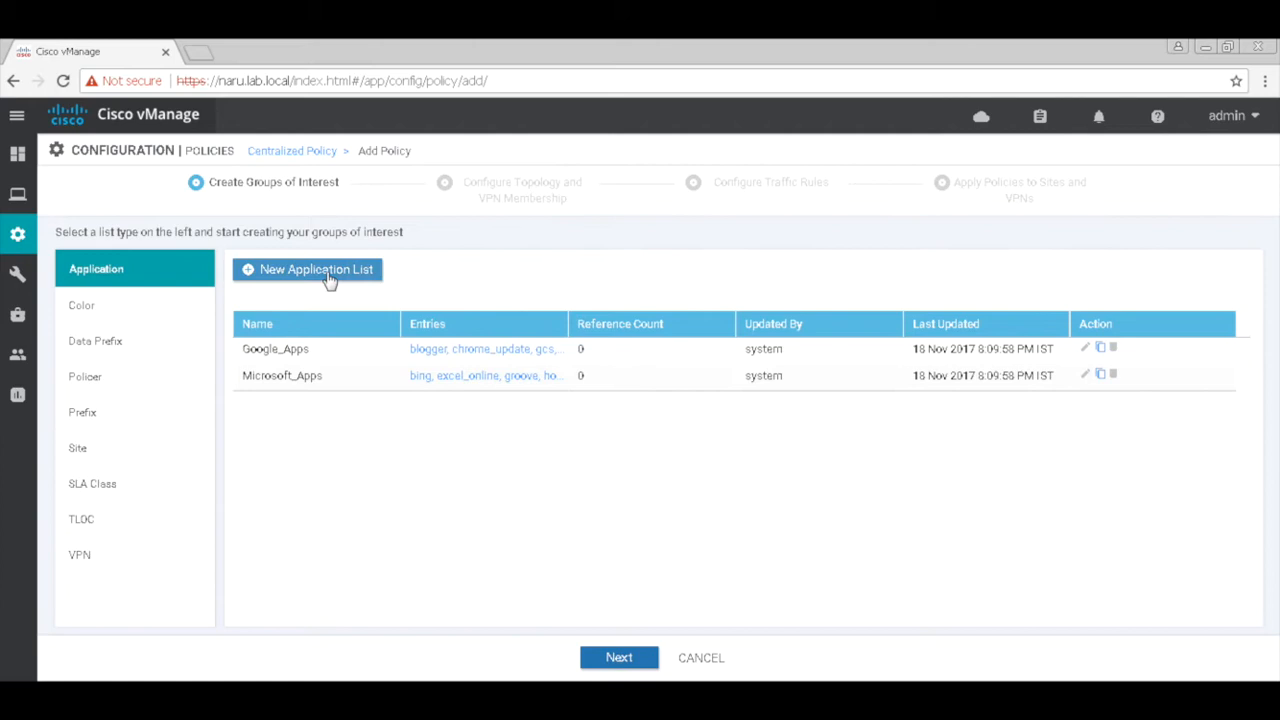
- Add application list 'ftp' containing File Transfer Protocol, found by searching 'file'
left_click(316, 270)
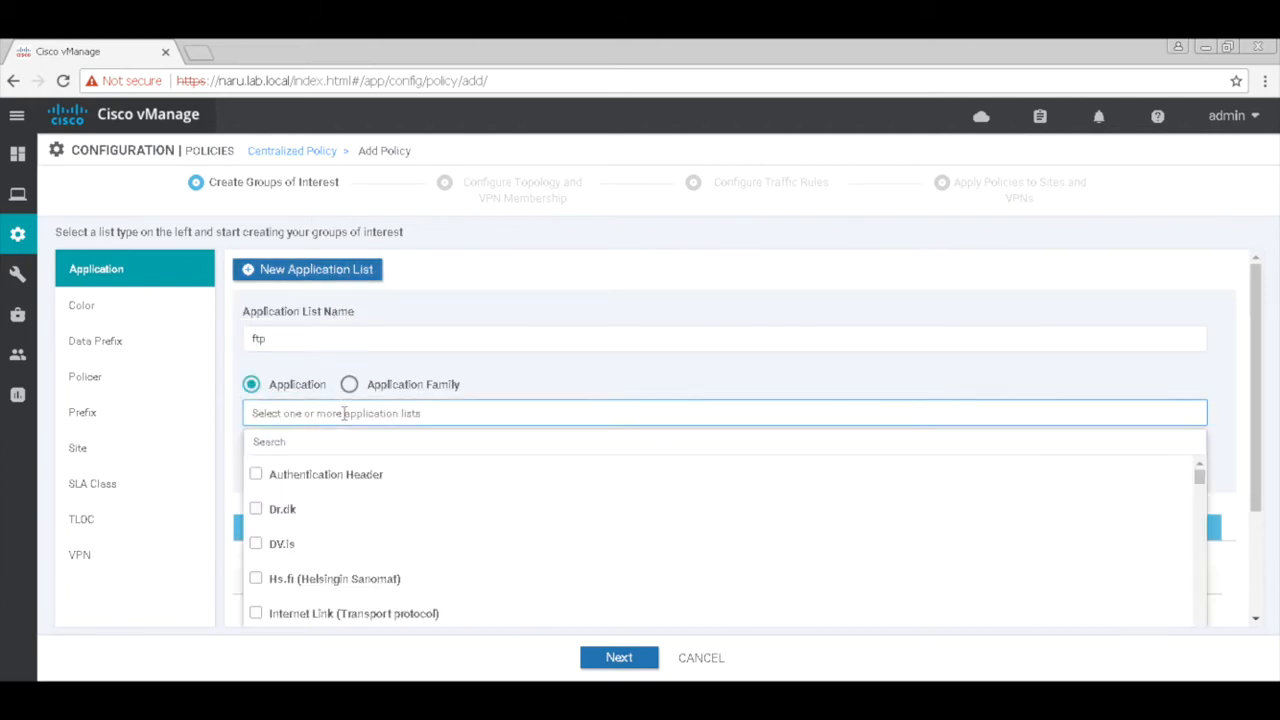
type("ft")
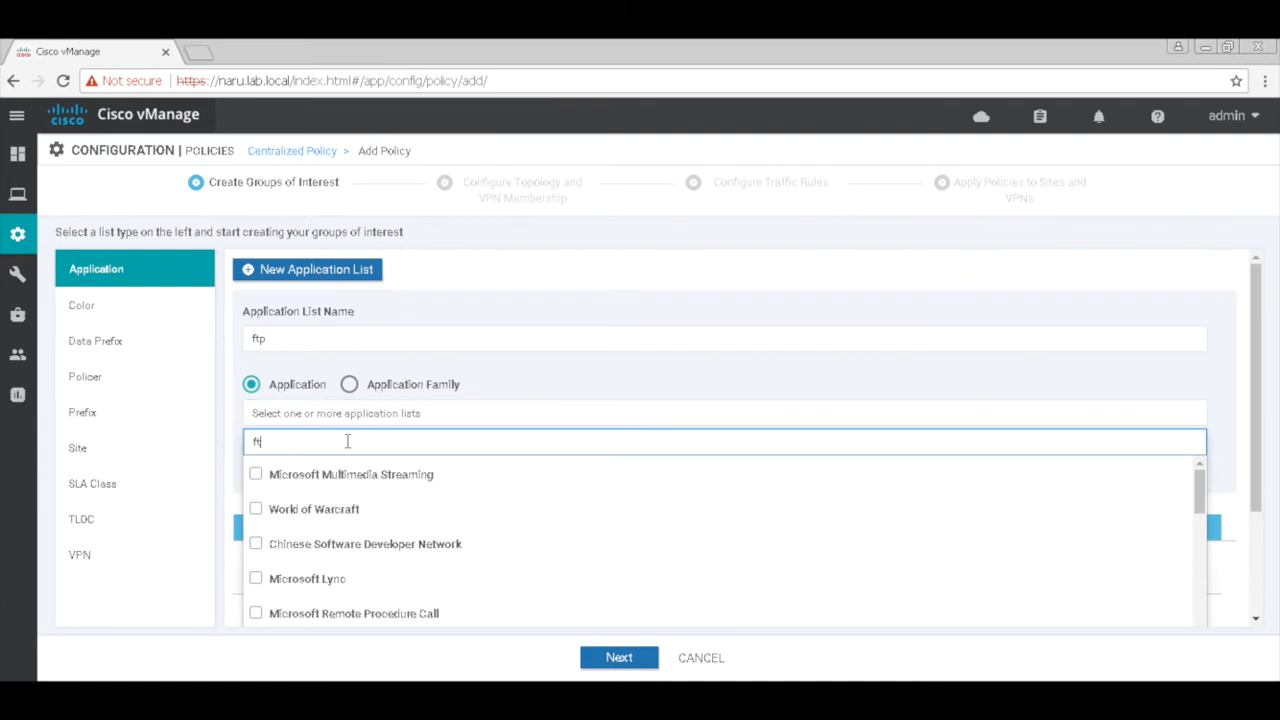
key("BackSpace")
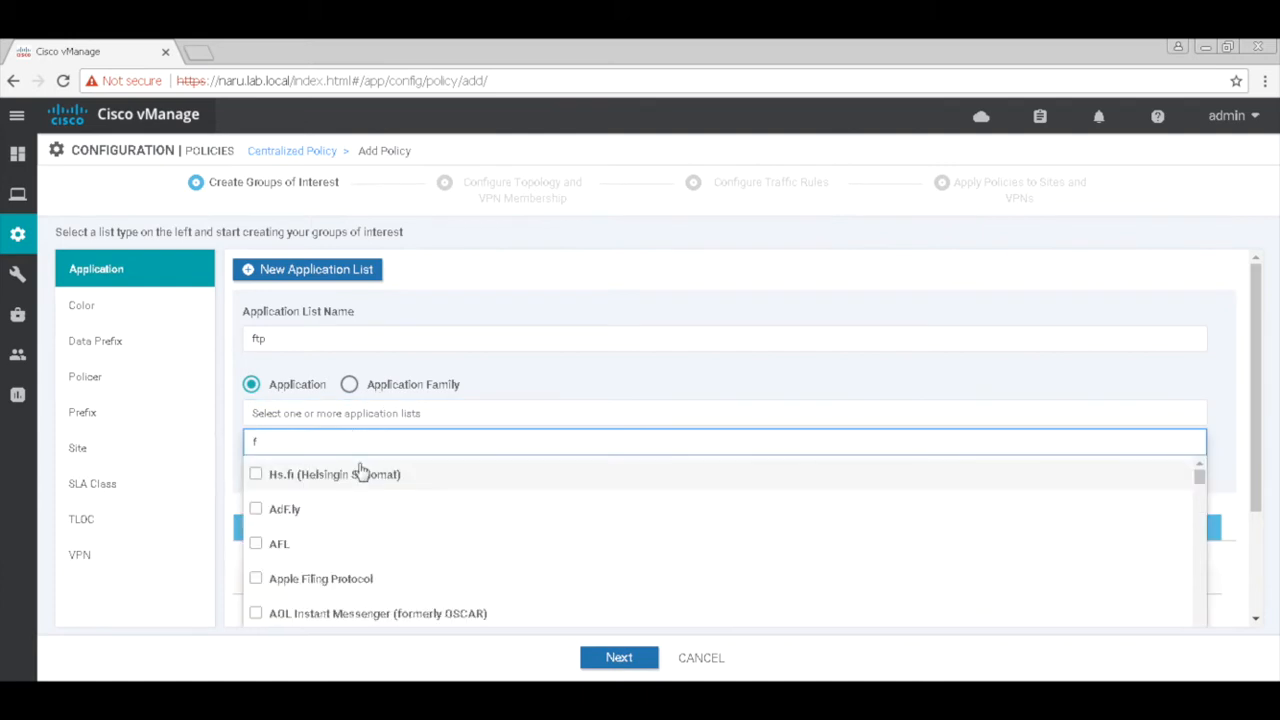
type("ile")
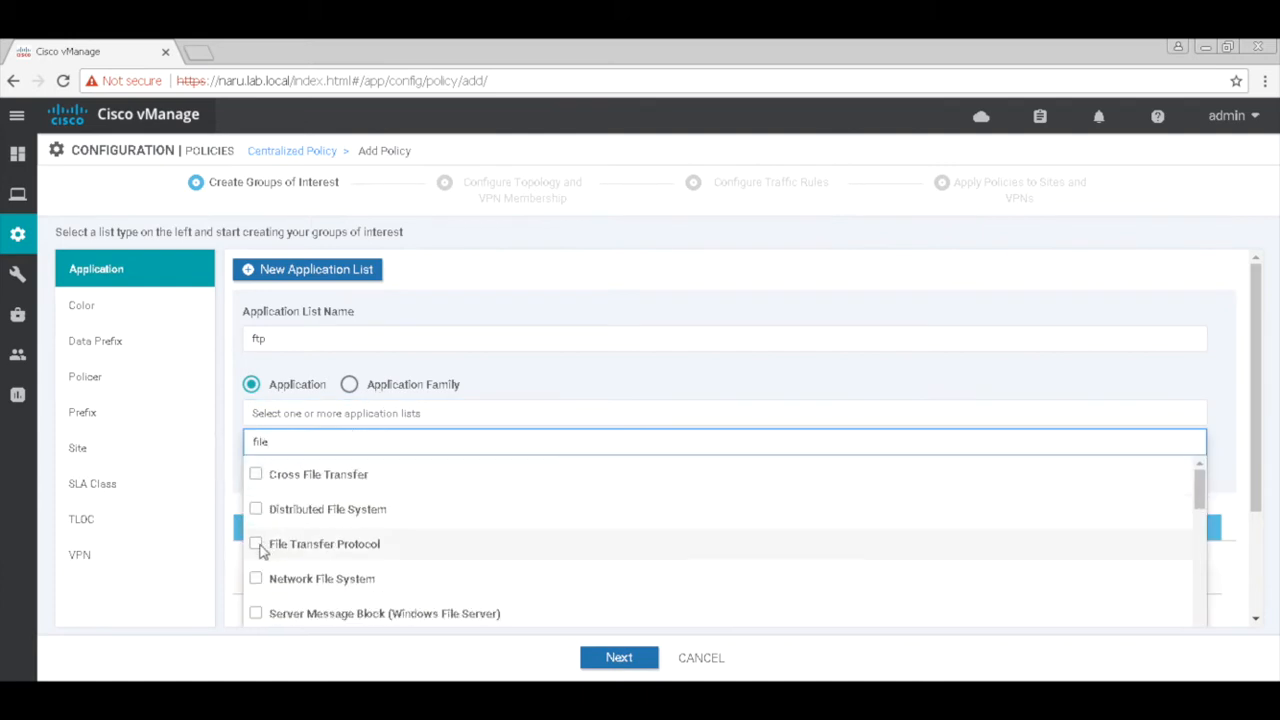
left_click(256, 544)
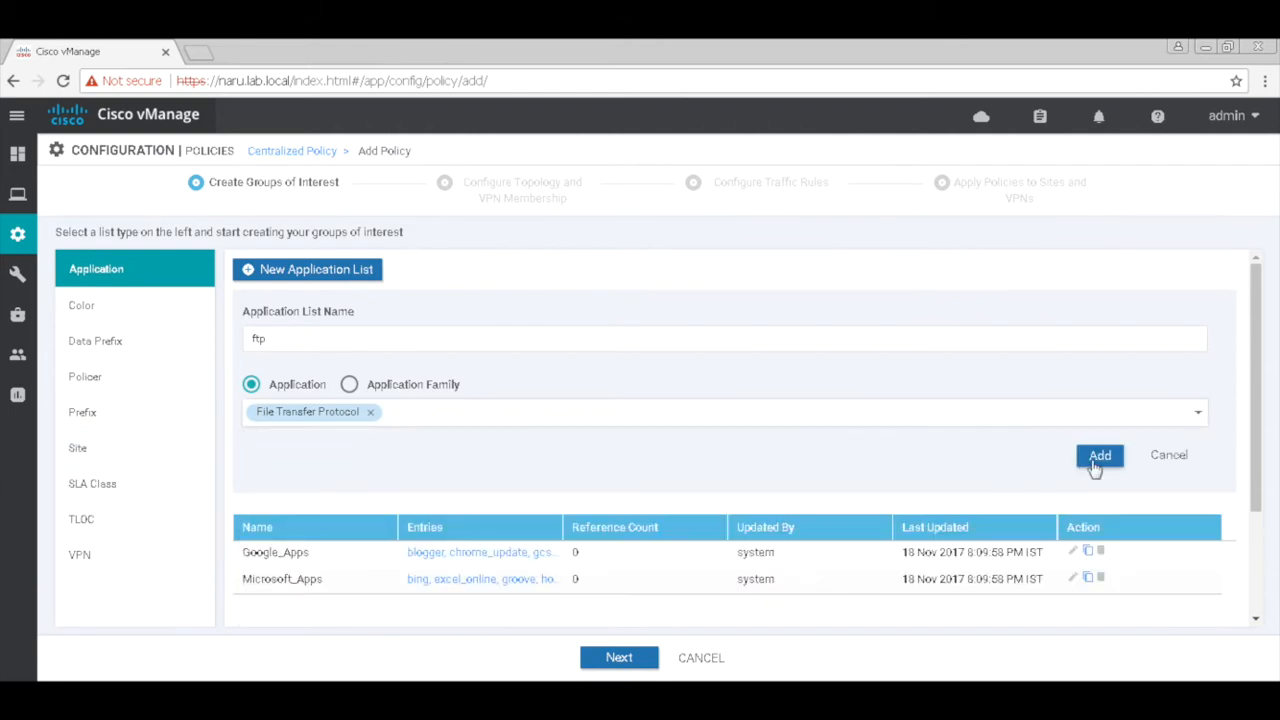
left_click(1100, 455)
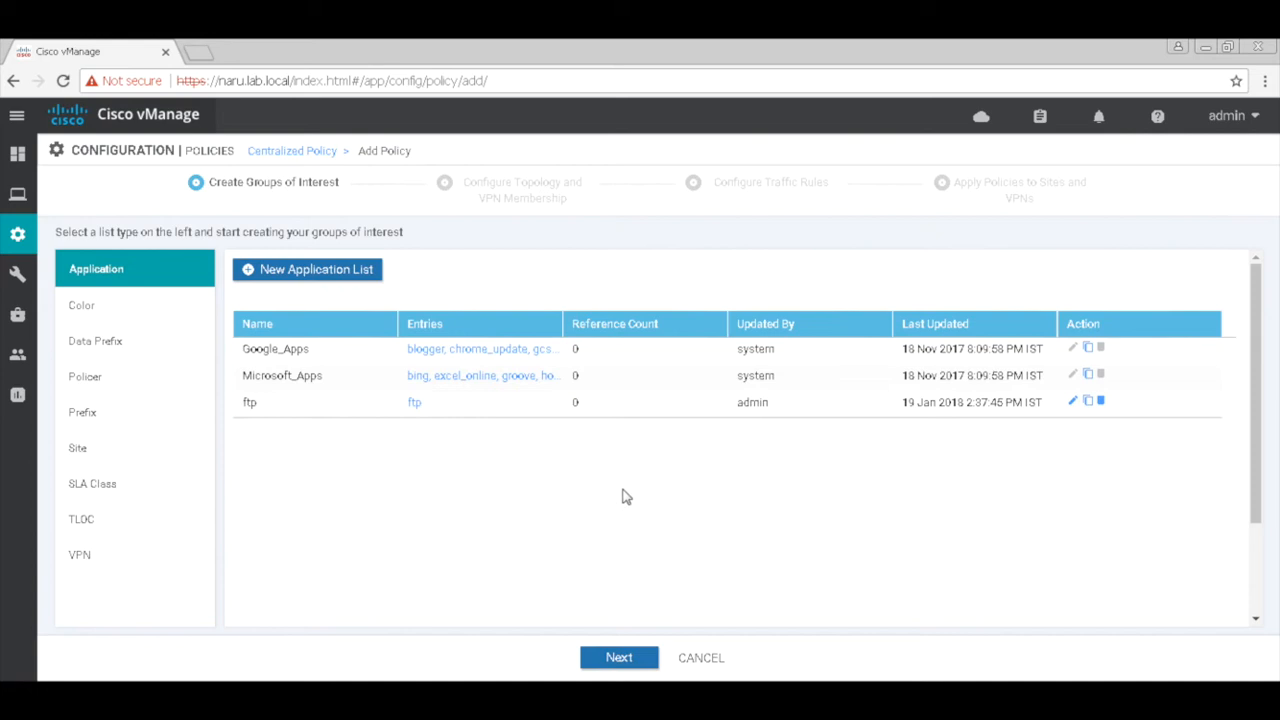
mouse_move(633, 659)
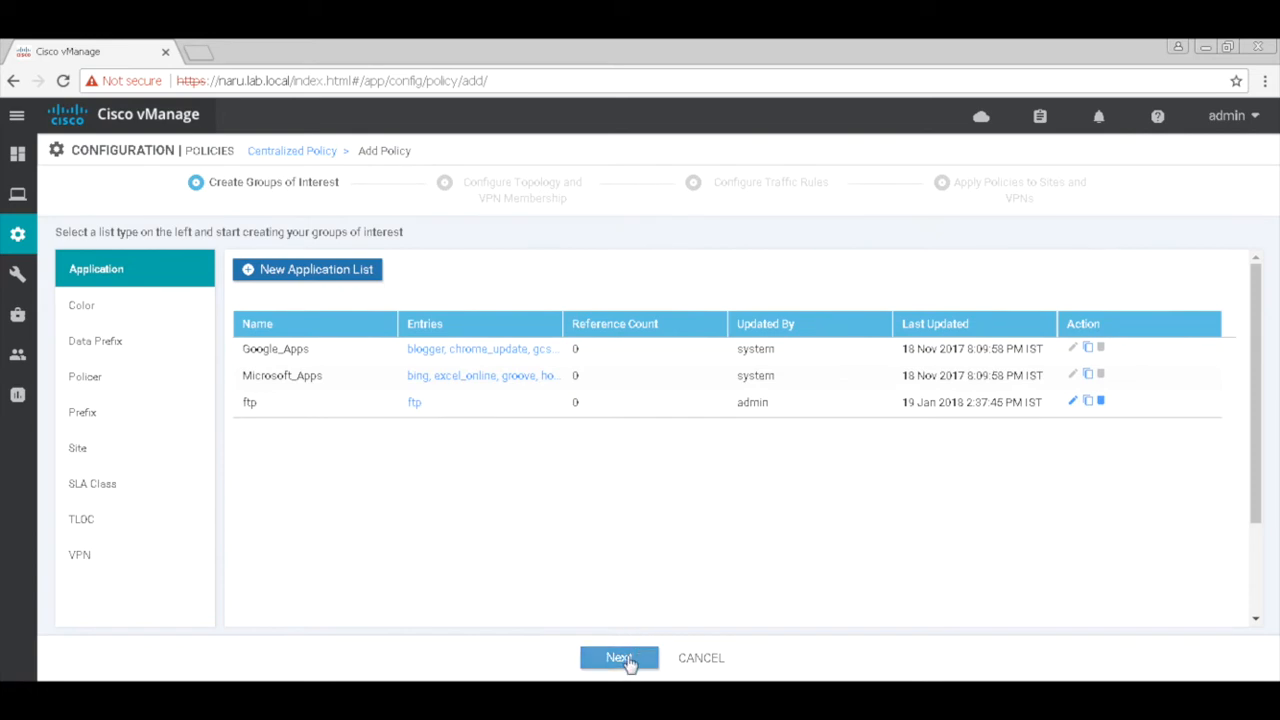
- Add site list site123 for sites 1, 2, 3 and advance to topology
left_click(77, 447)
type("1")
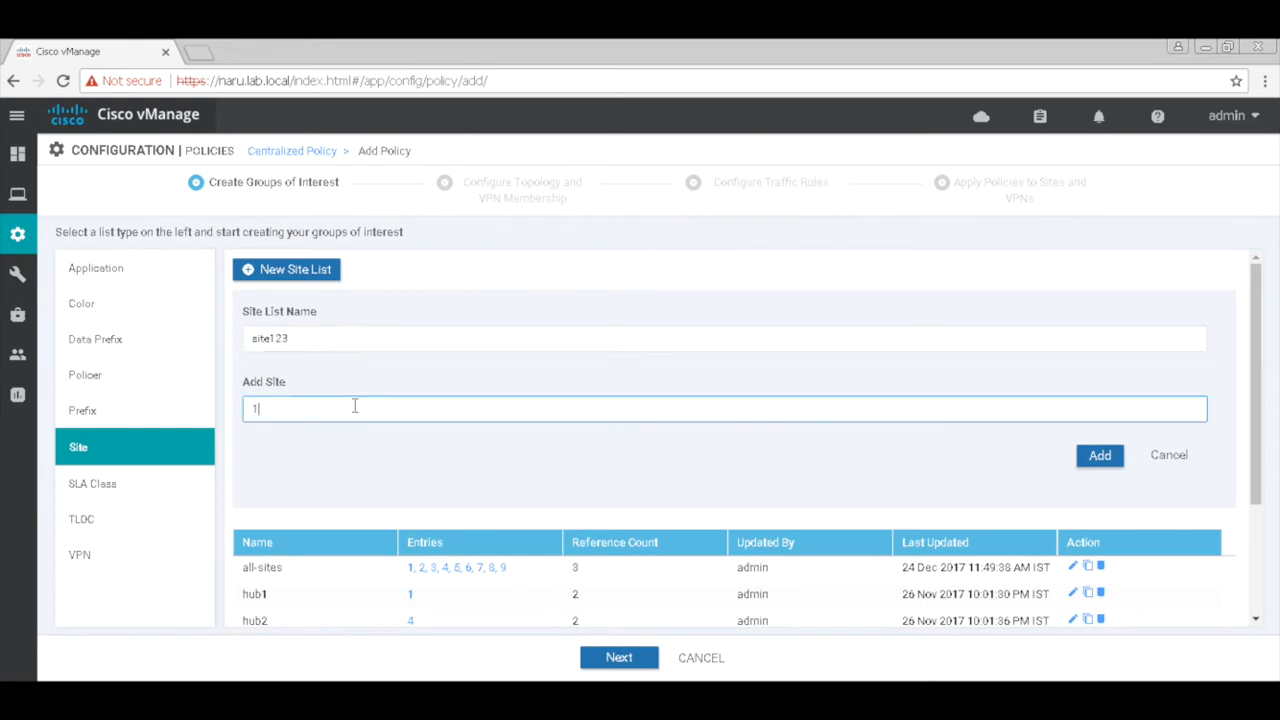
type(",2,3")
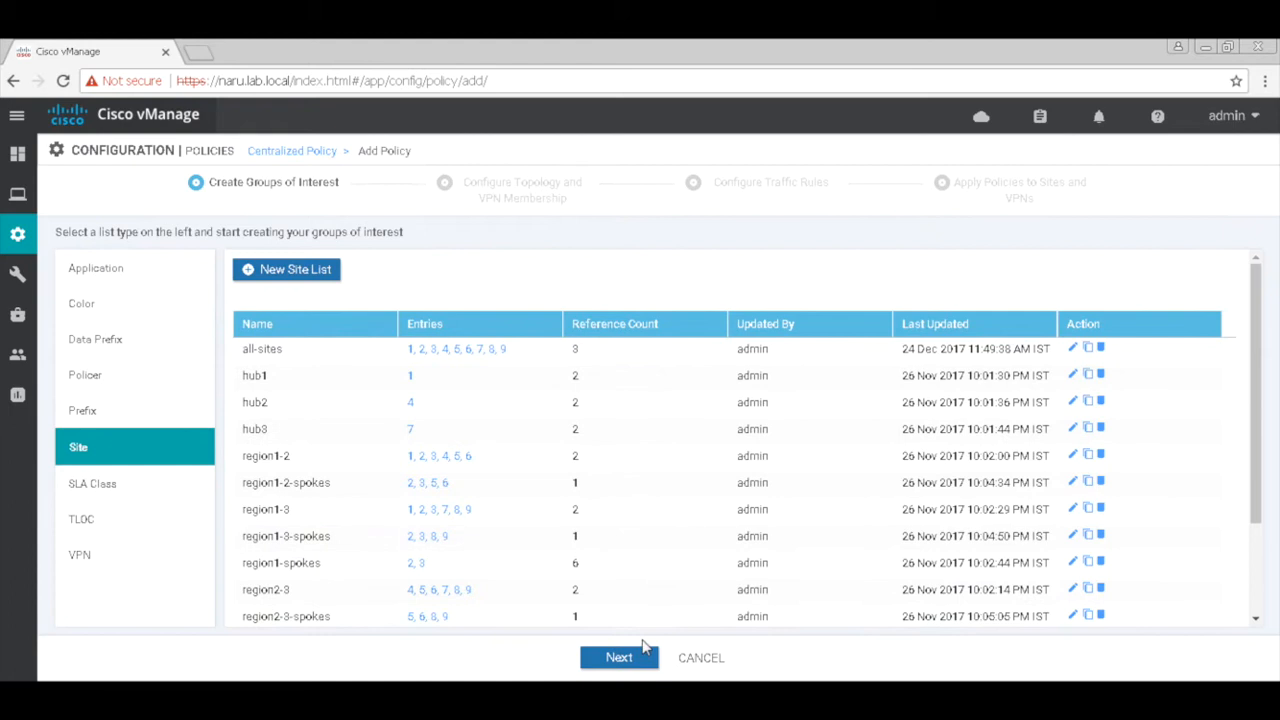
left_click(619, 657)
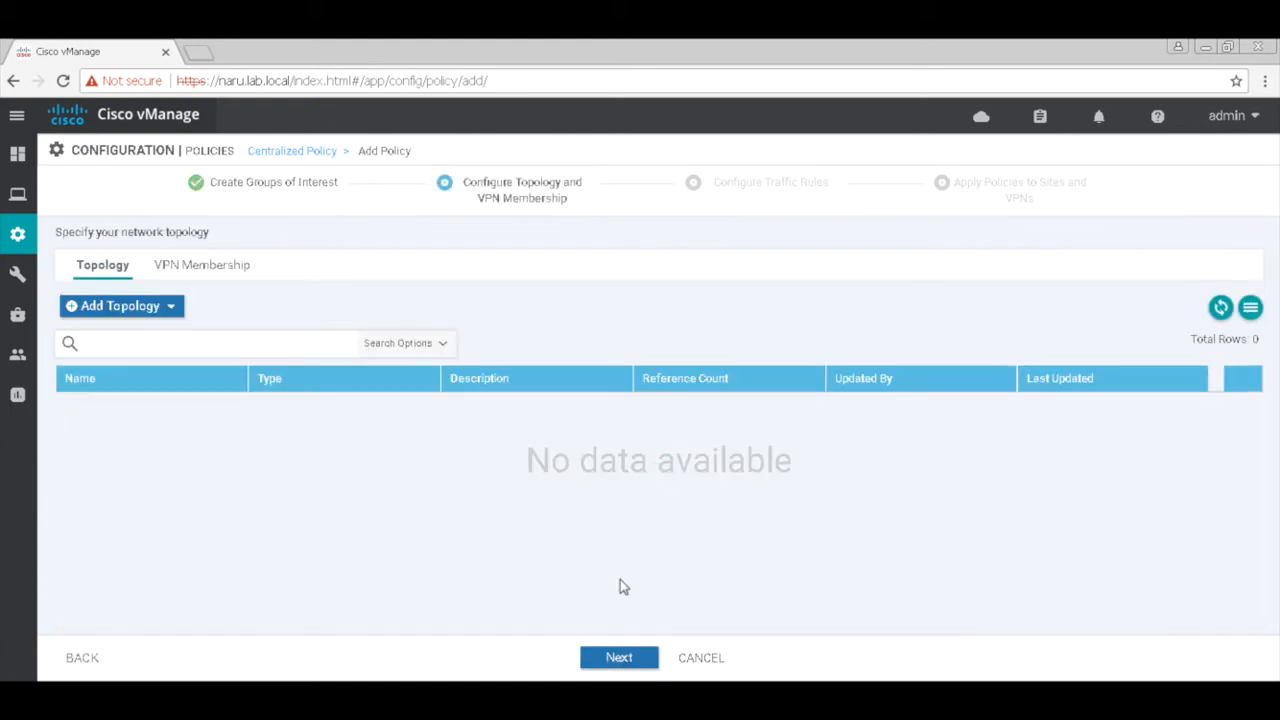
mouse_move(569, 563)
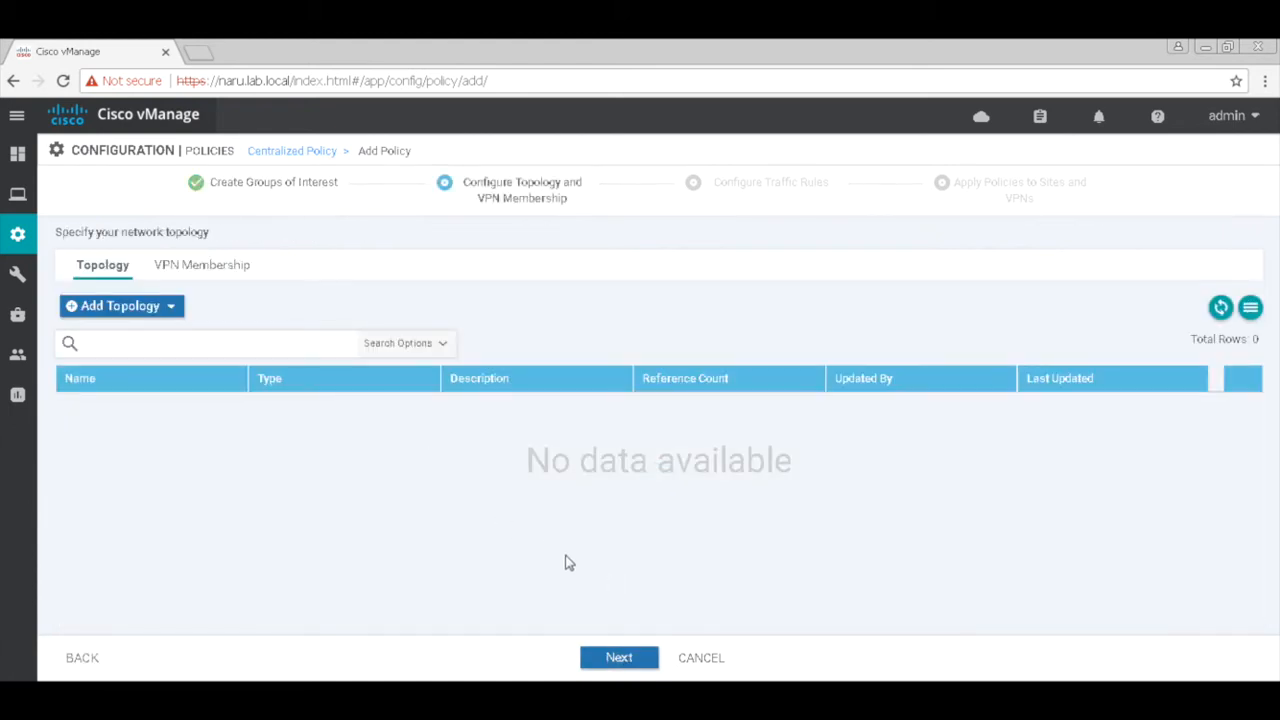
- Skip topology and create a new policy under Traffic Data rules
left_click(619, 657)
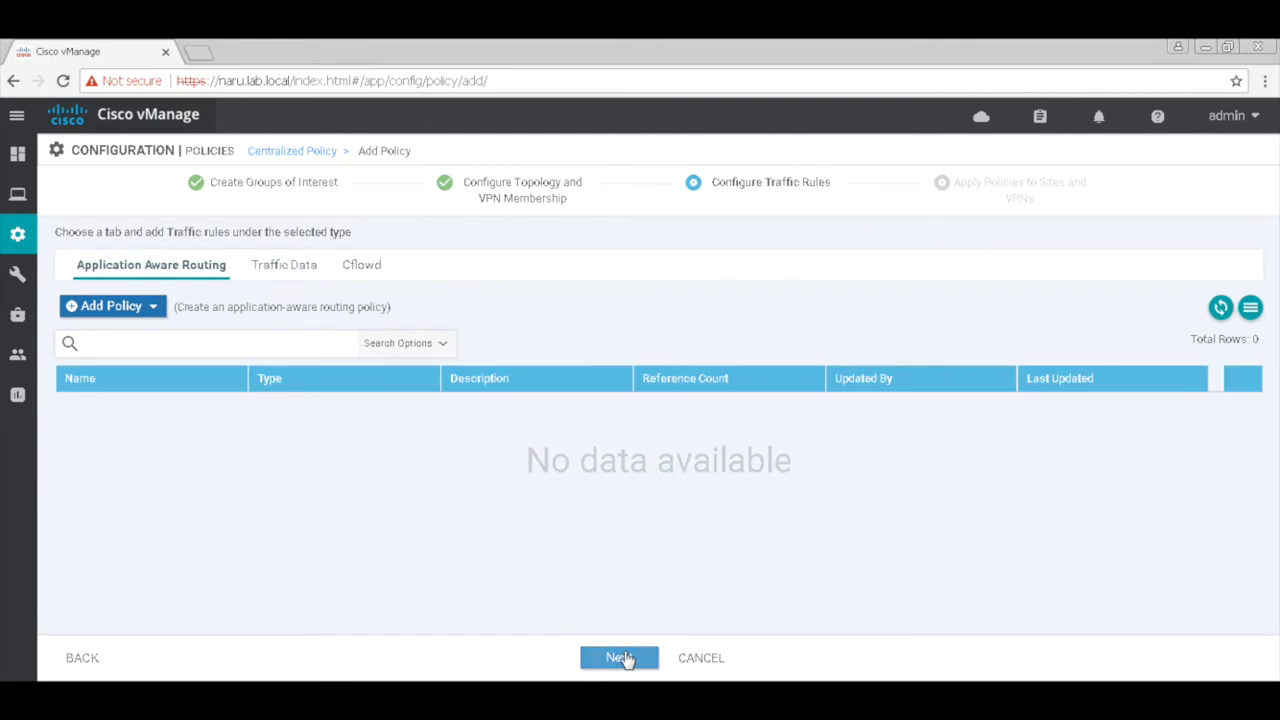
mouse_move(298, 295)
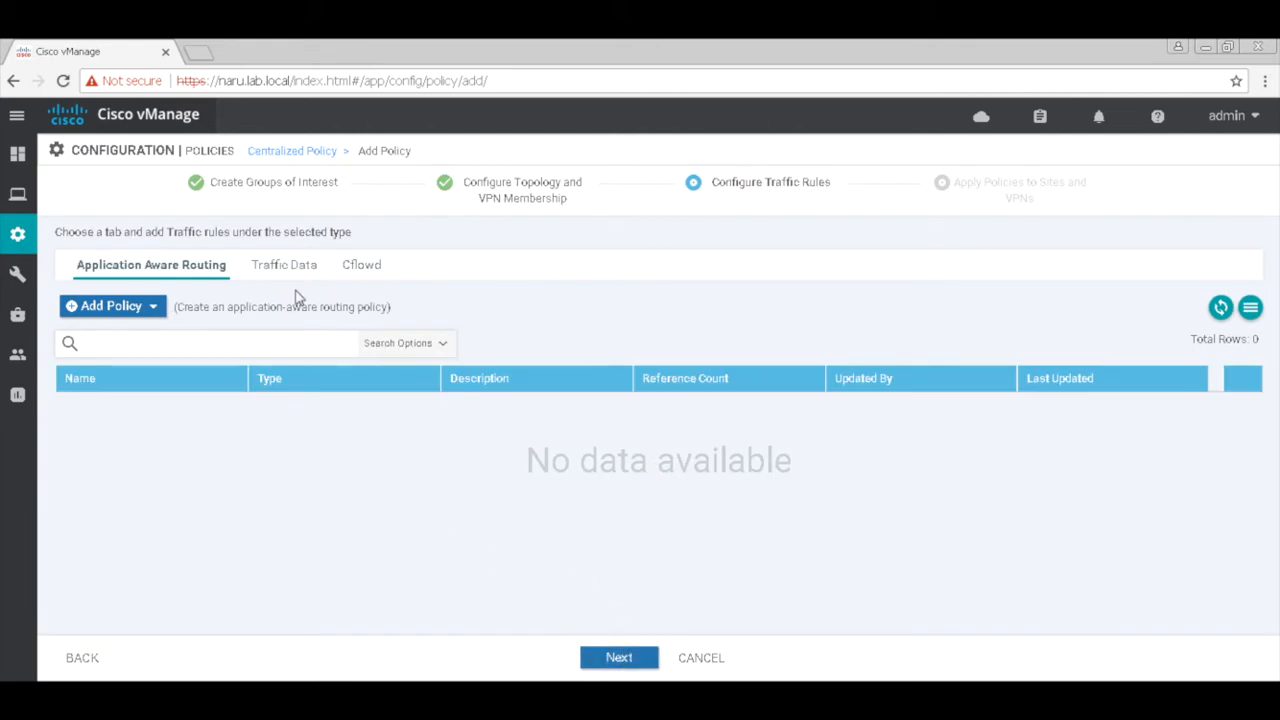
left_click(284, 264)
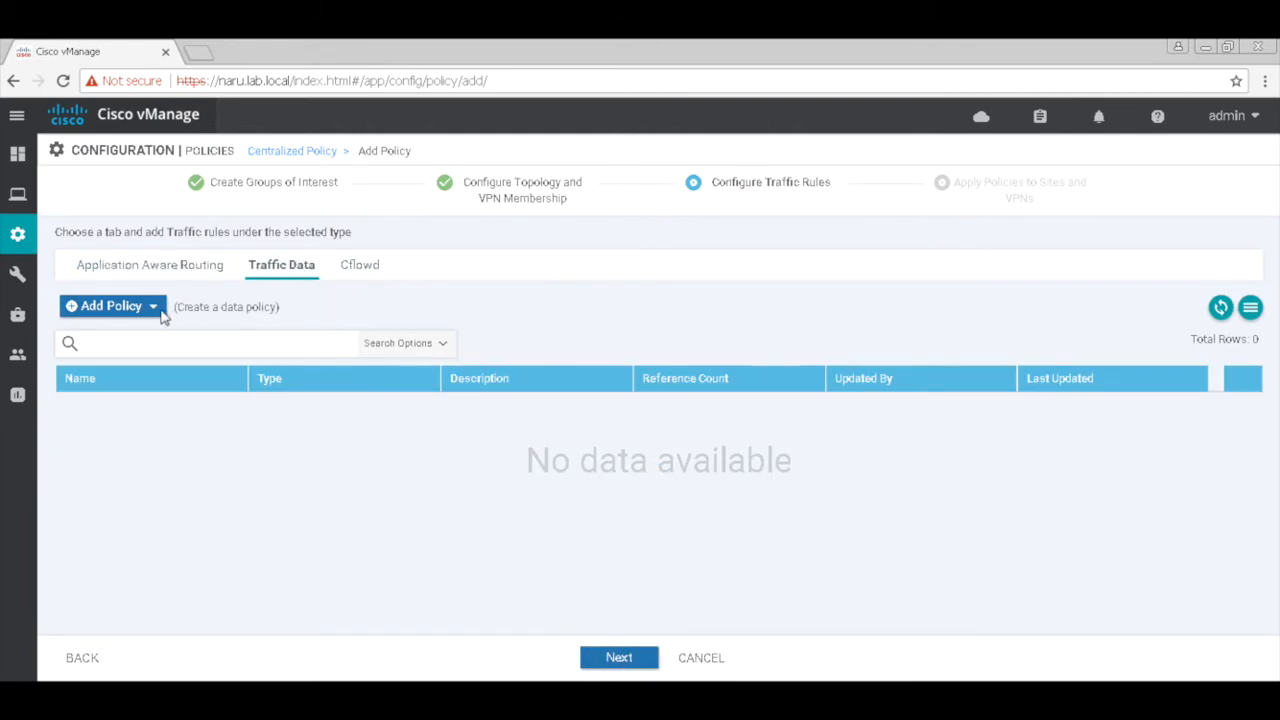
left_click(106, 306)
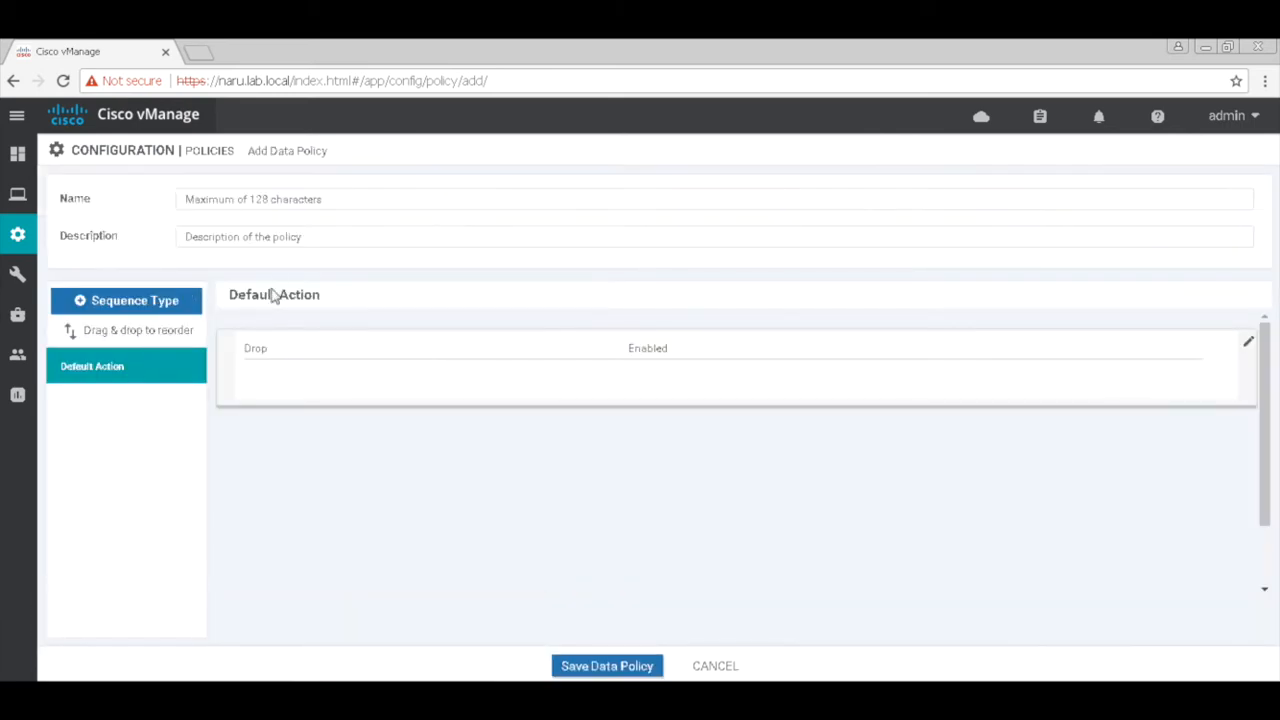
- Enter block-ftp as the data policy's name and description
left_click(328, 199)
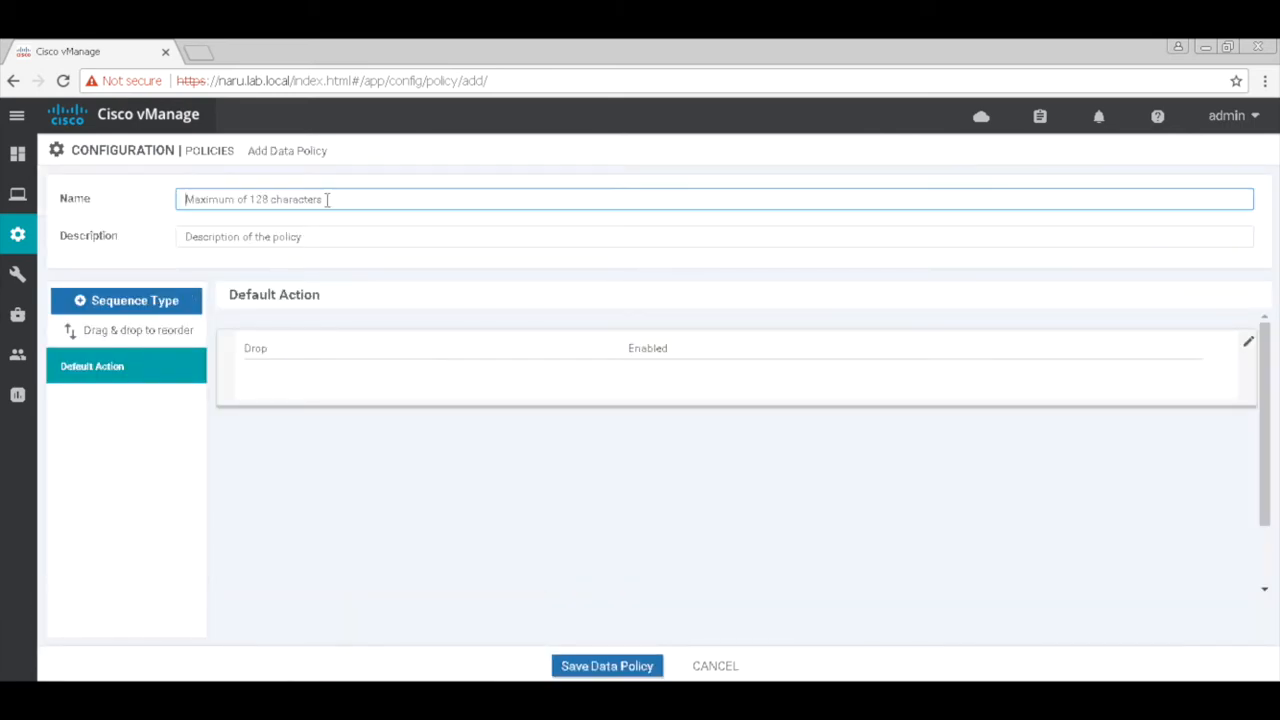
type("block")
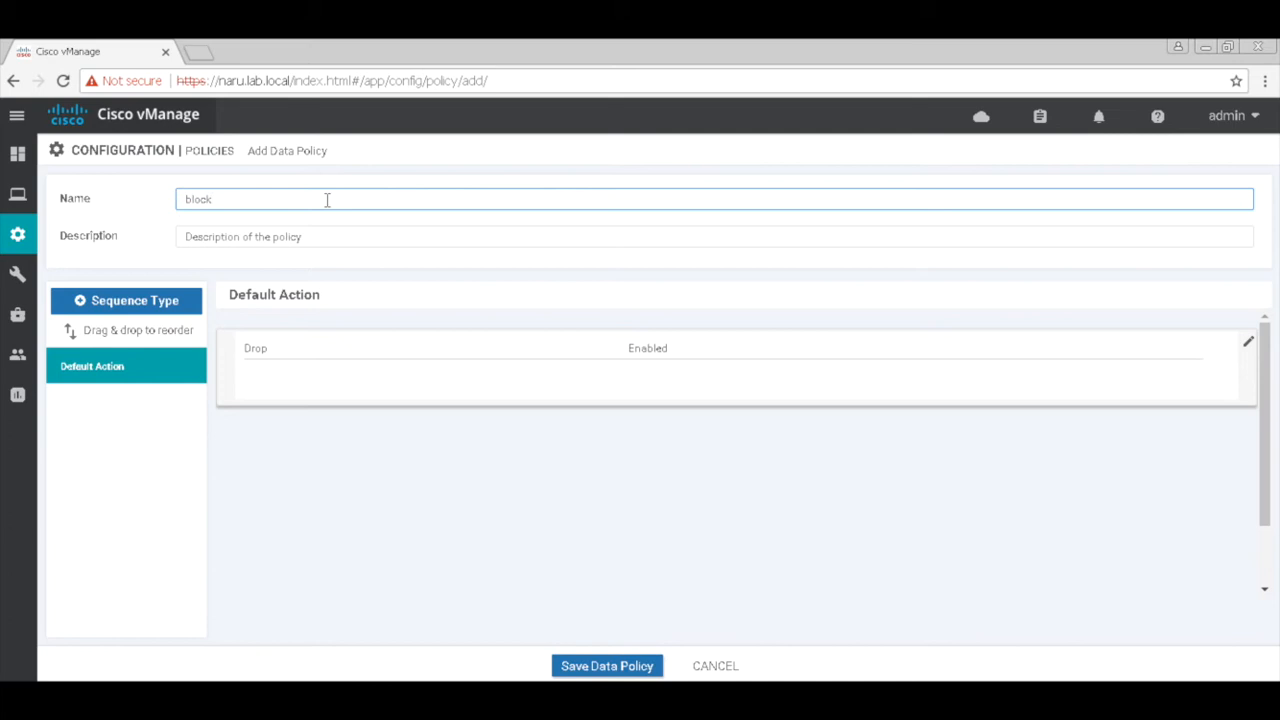
type("block-ftp")
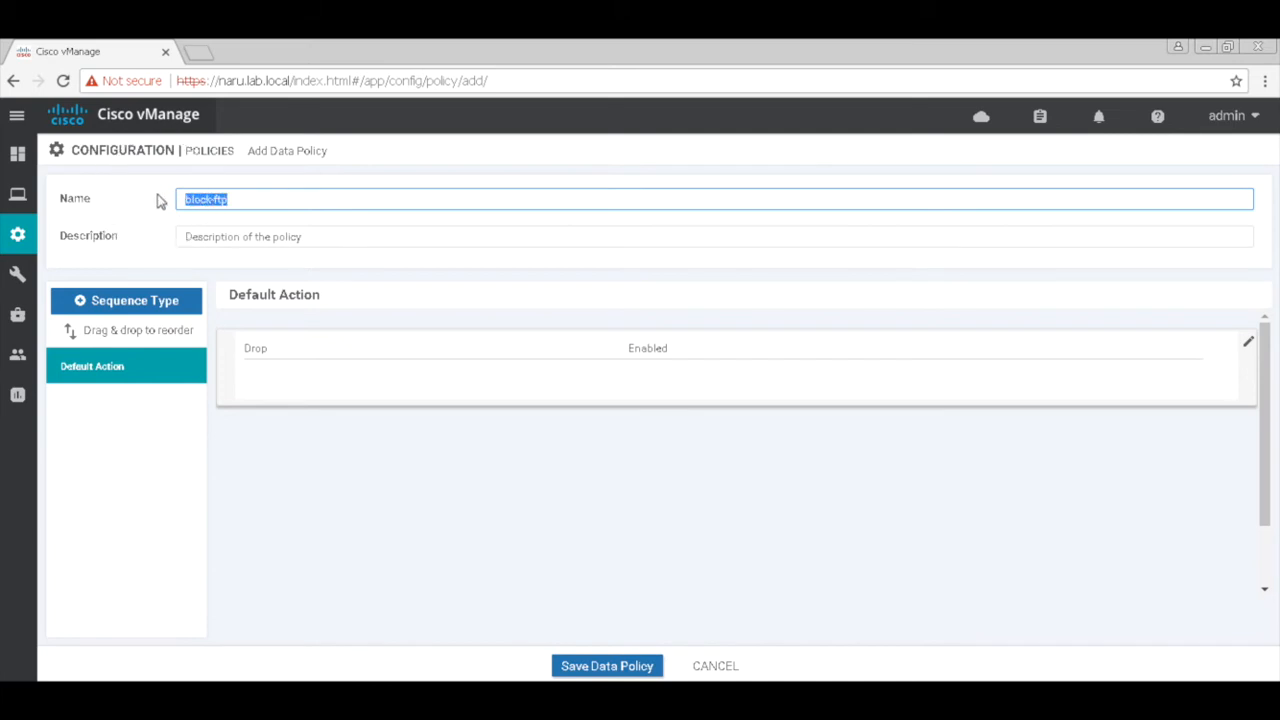
type("block-ftp")
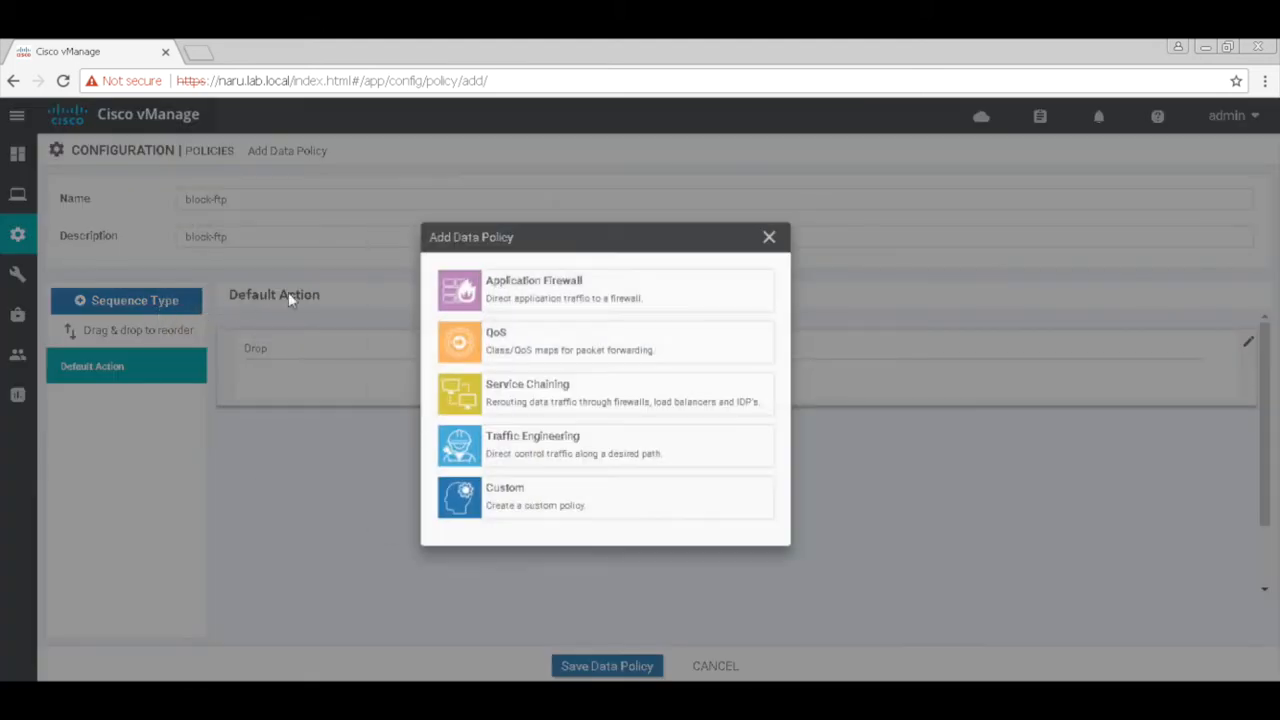
- Add an Application Firewall rule matching the ftp application list with action Drop
left_click(768, 237)
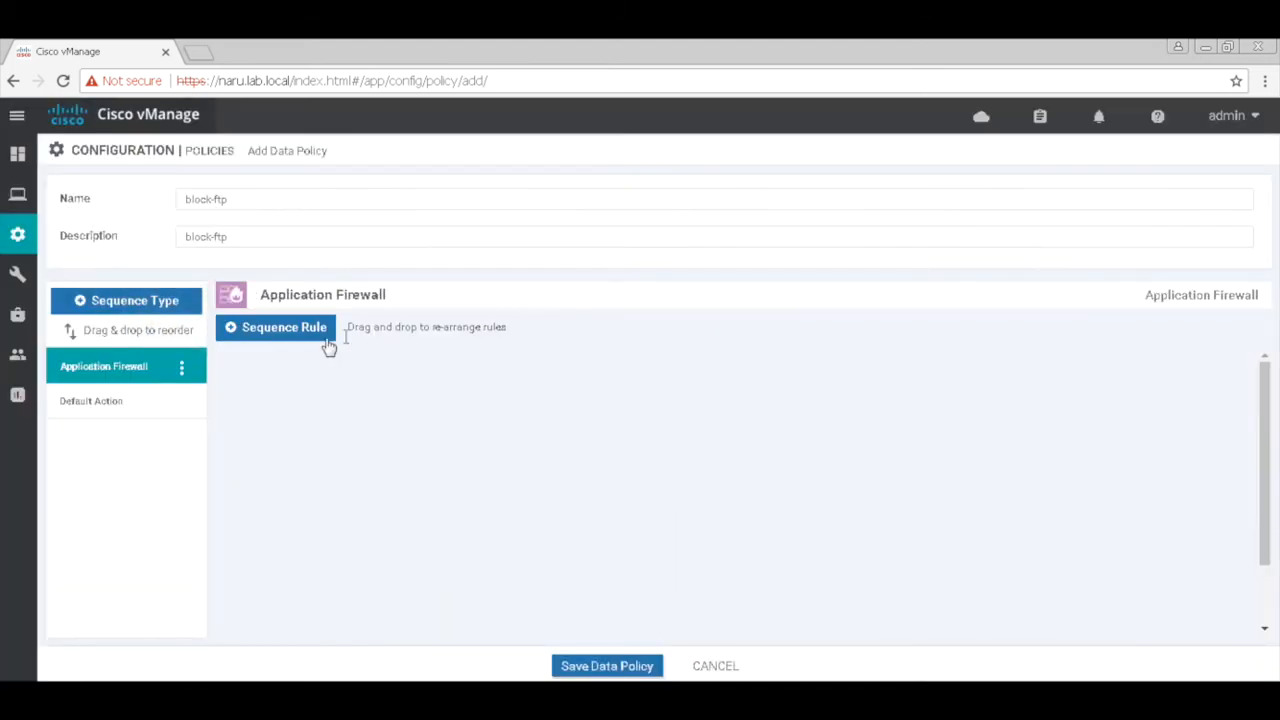
left_click(275, 327)
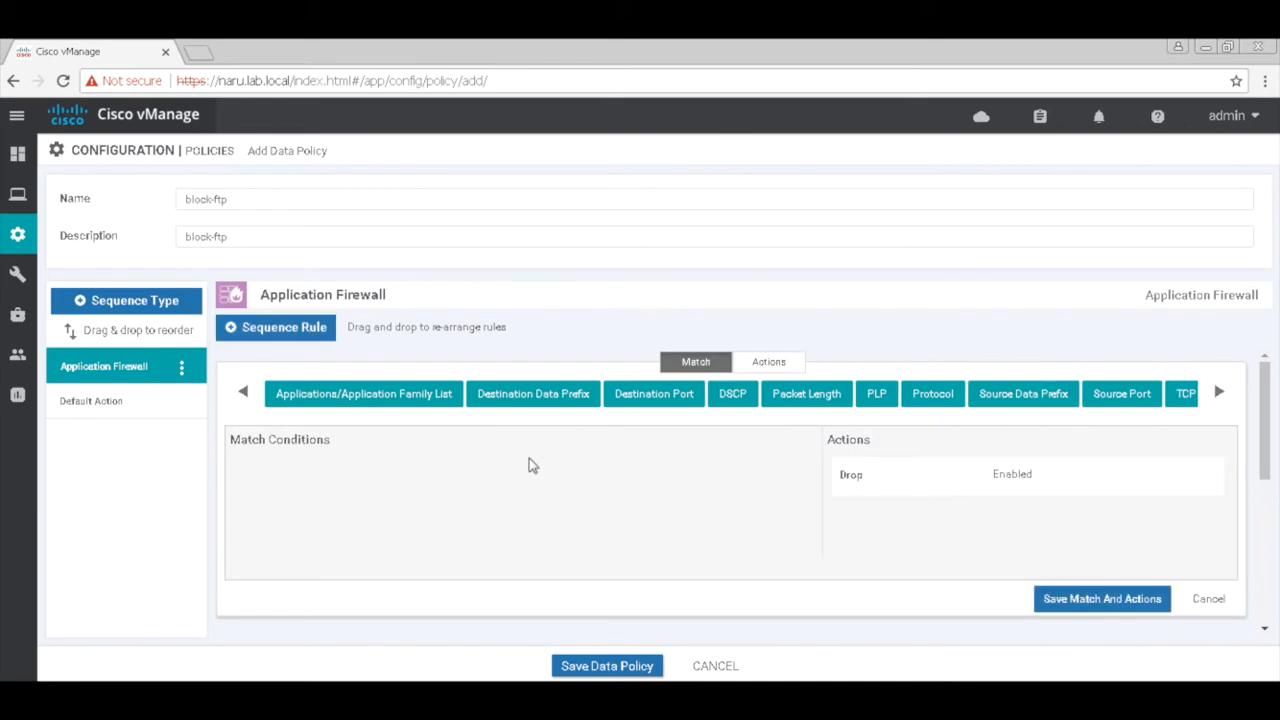
left_click(363, 394)
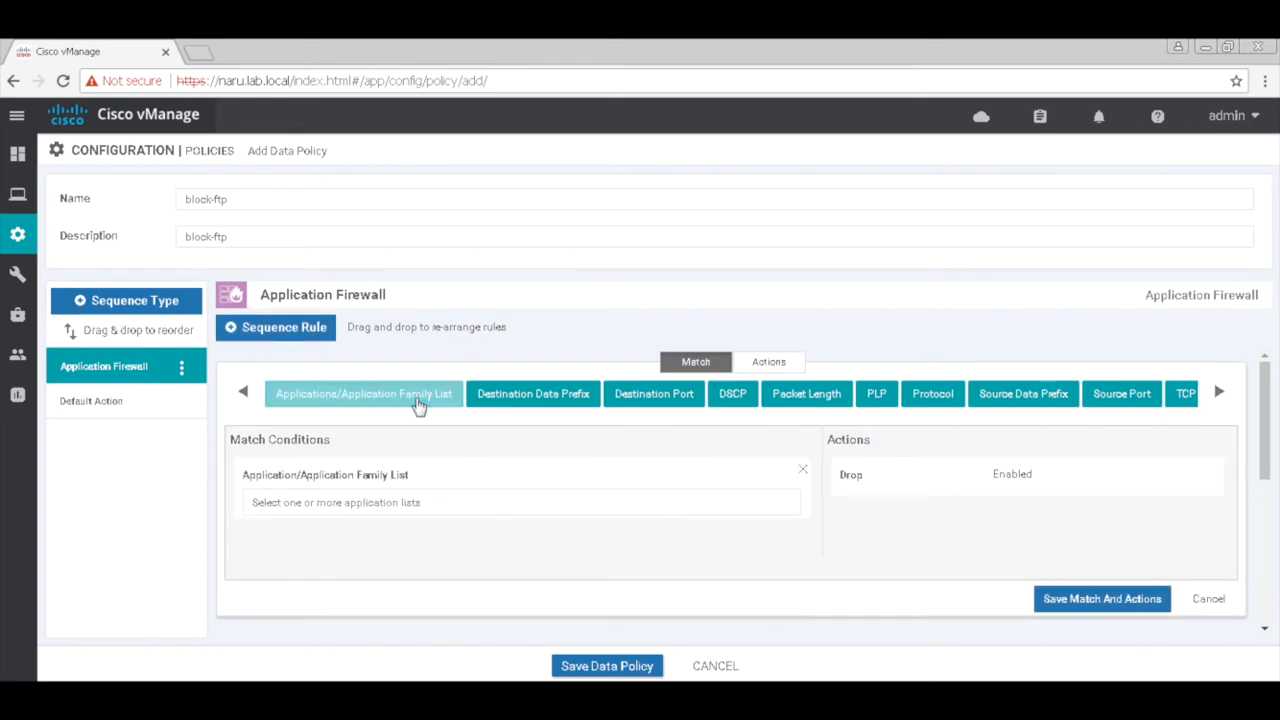
left_click(521, 502)
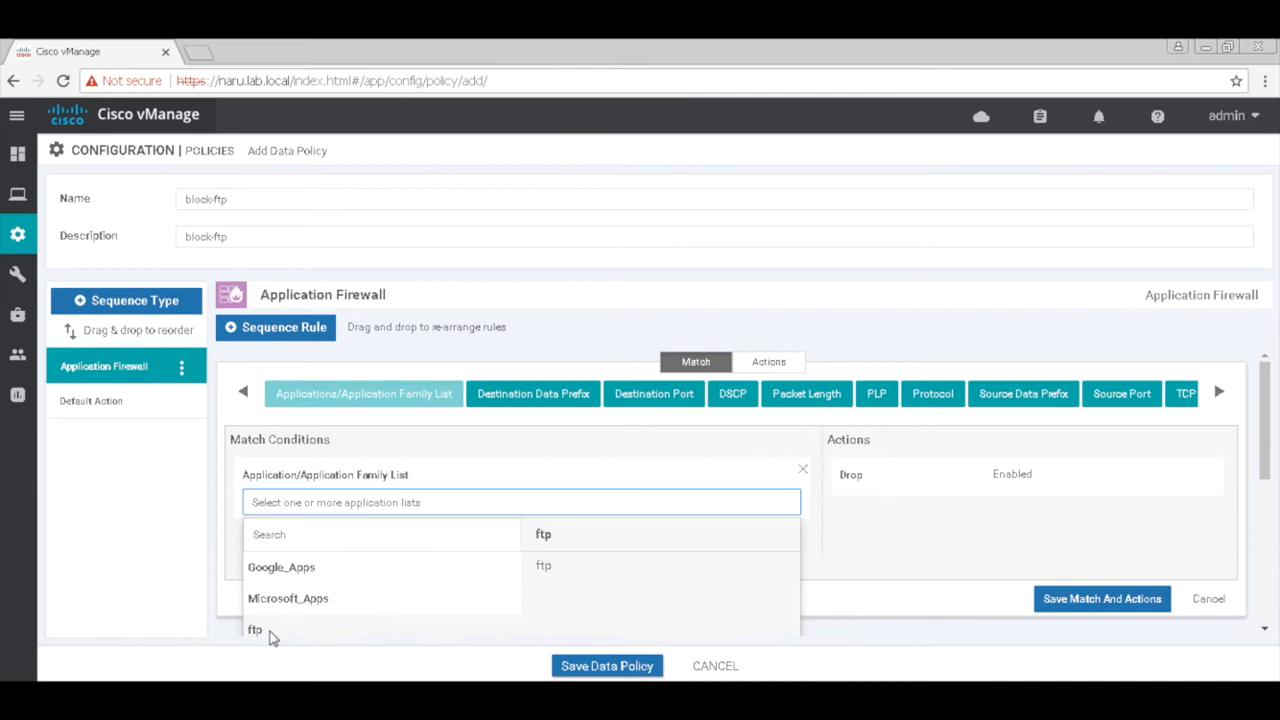
left_click(254, 630)
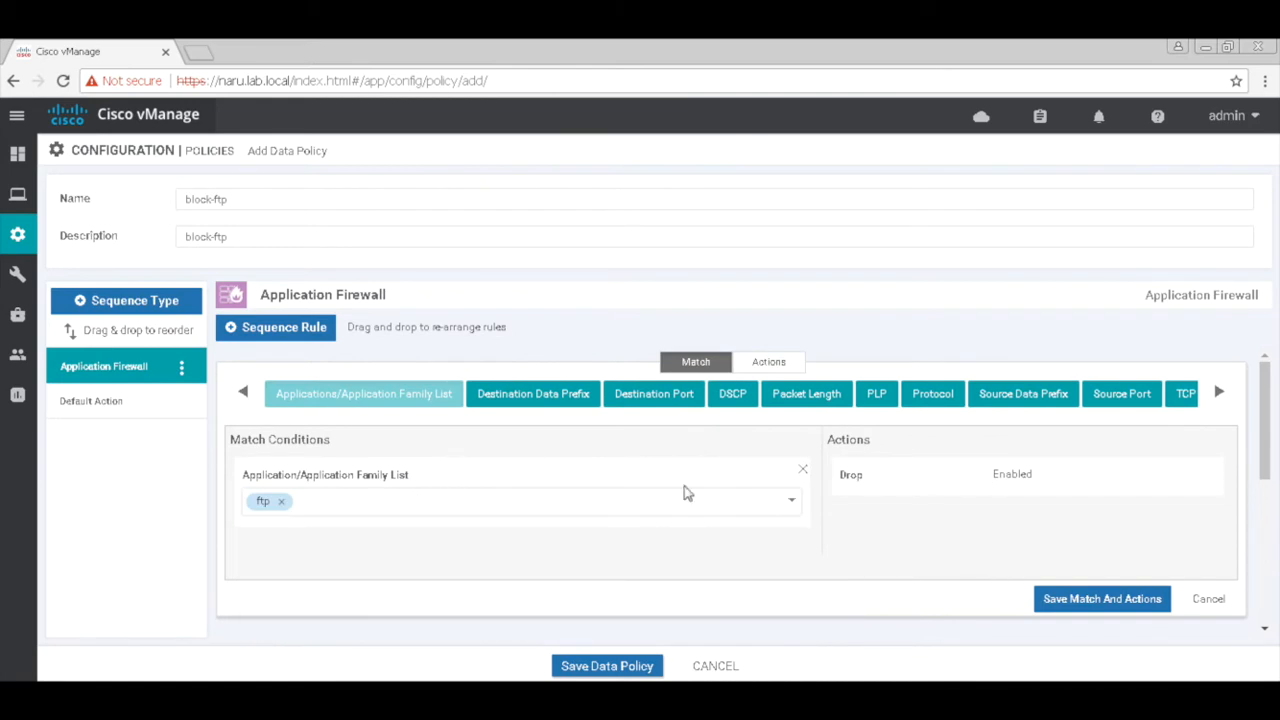
mouse_move(993, 492)
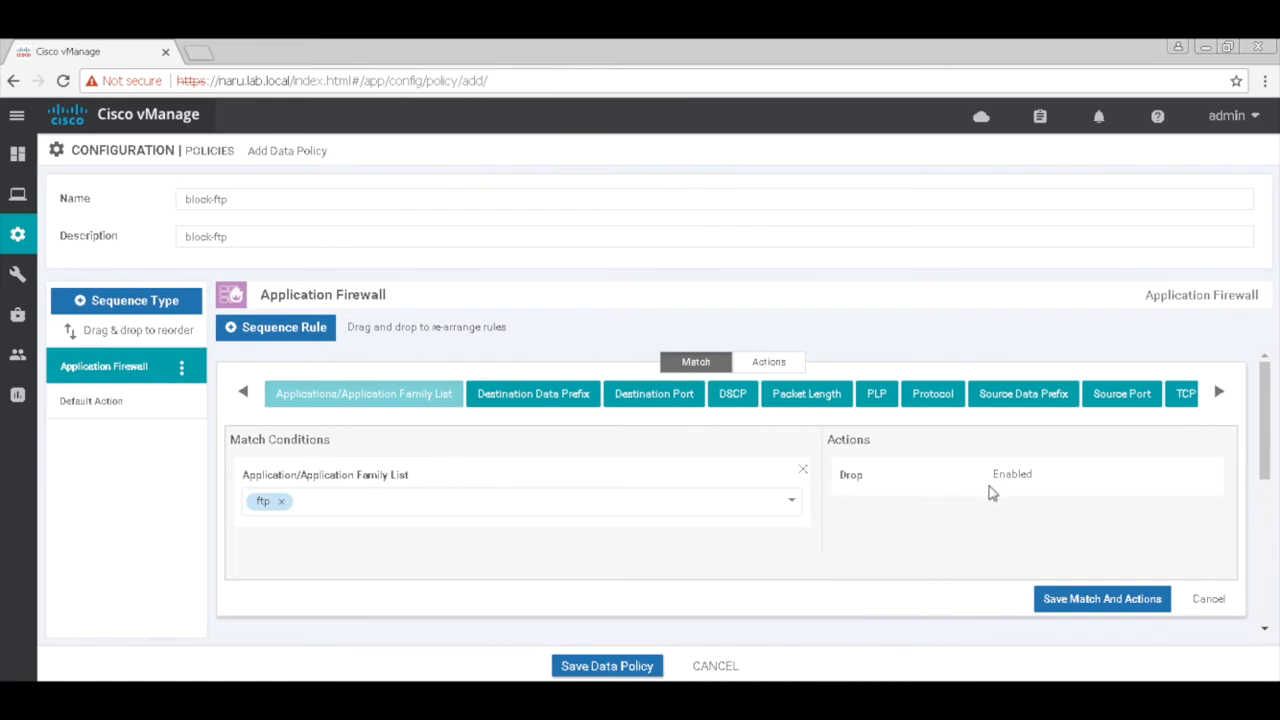
mouse_move(150, 413)
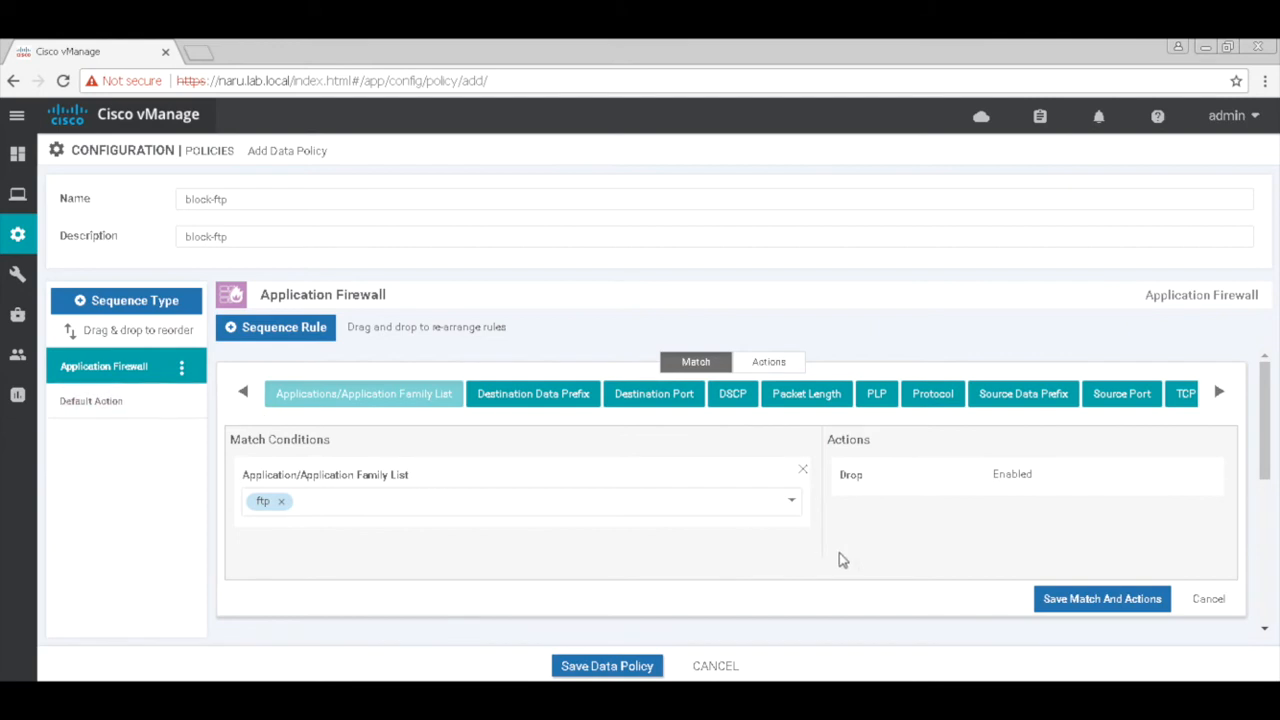
left_click(1101, 598)
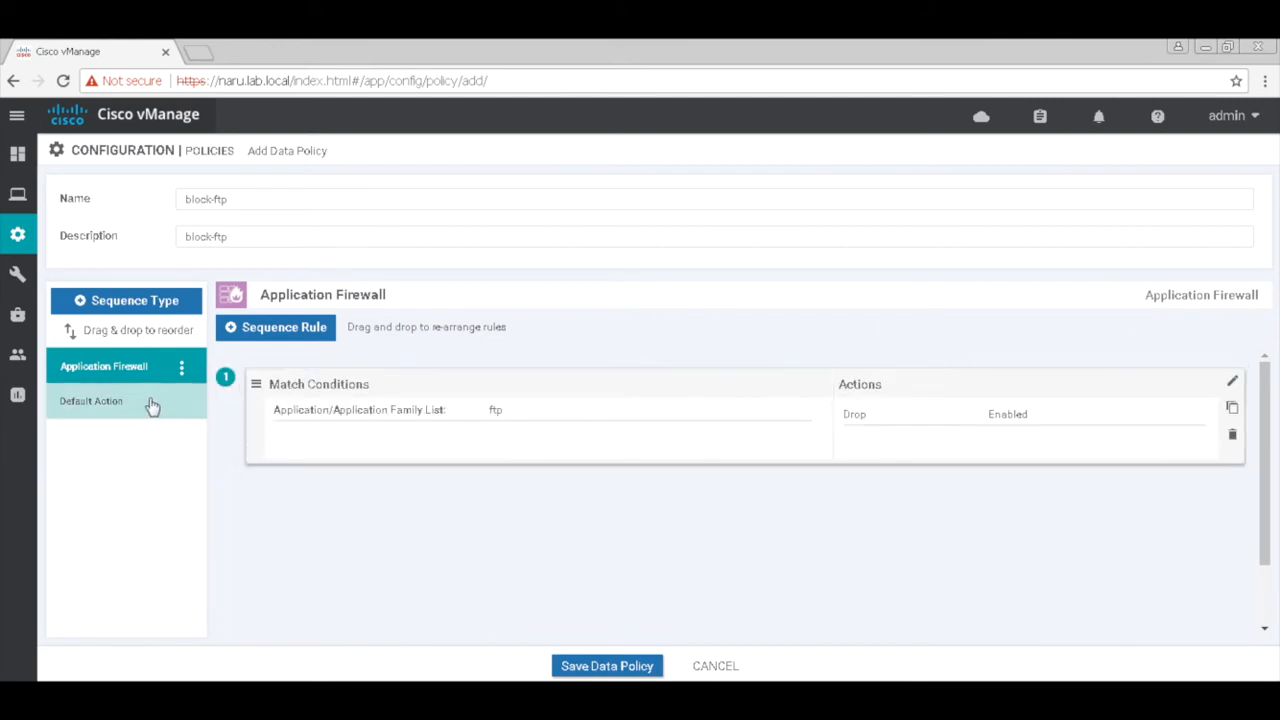
- Set block-ftp's default action to Accept, save the policy, and advance
left_click(92, 401)
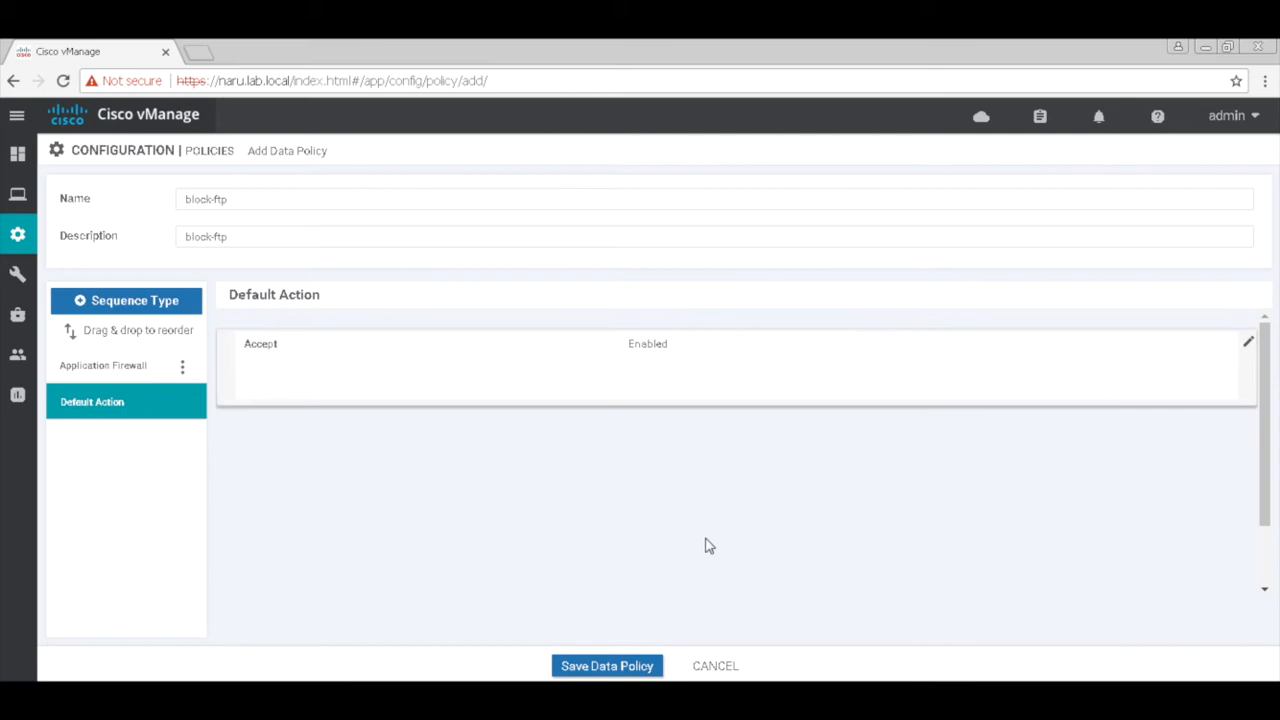
mouse_move(607, 665)
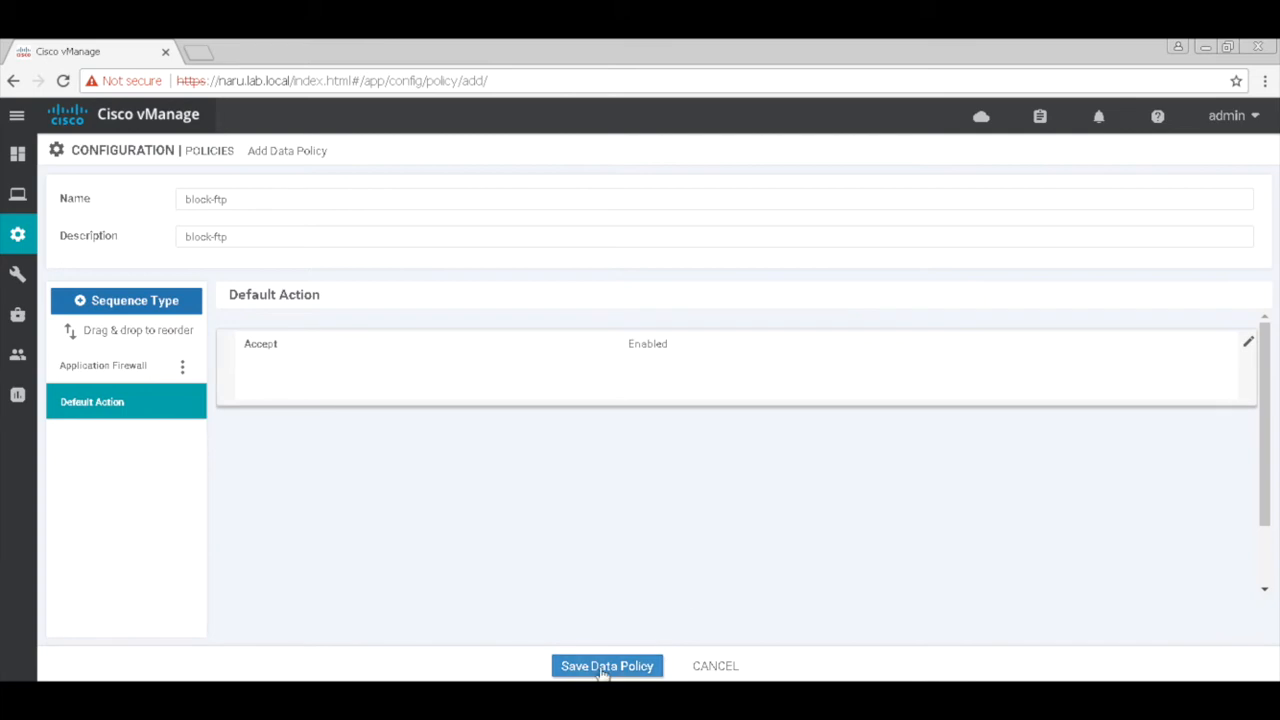
left_click(607, 665)
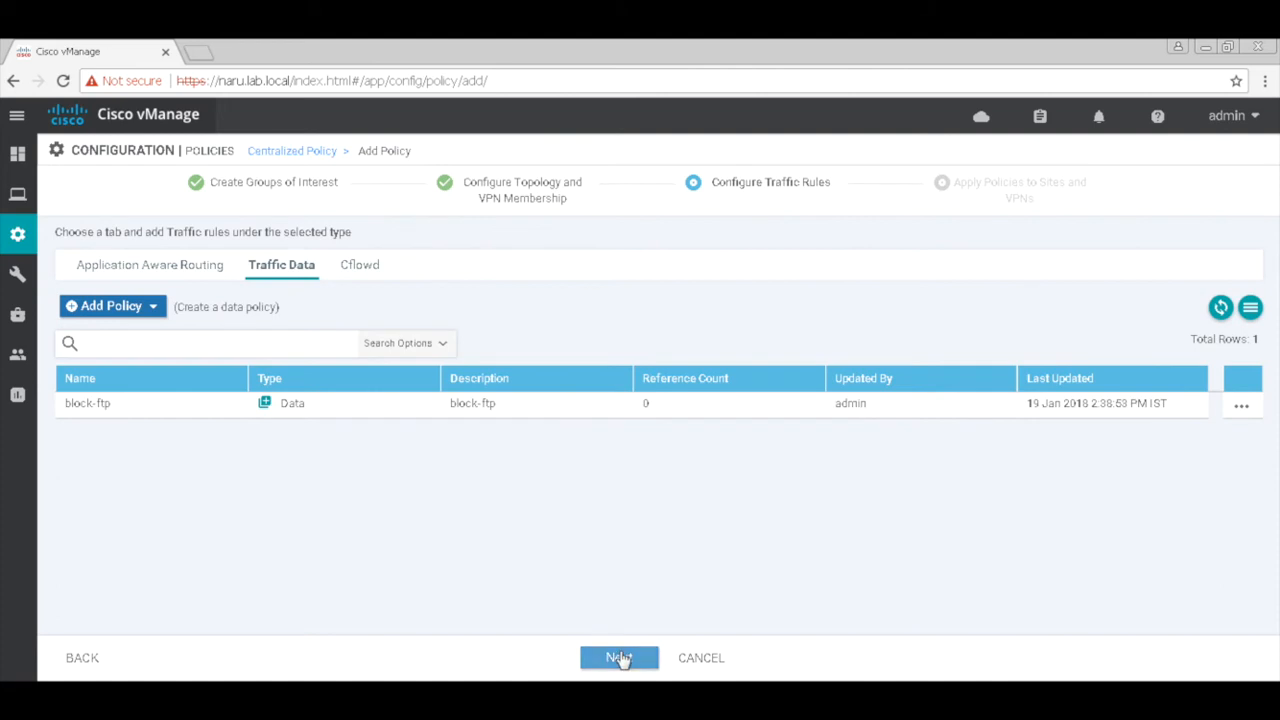
left_click(618, 658)
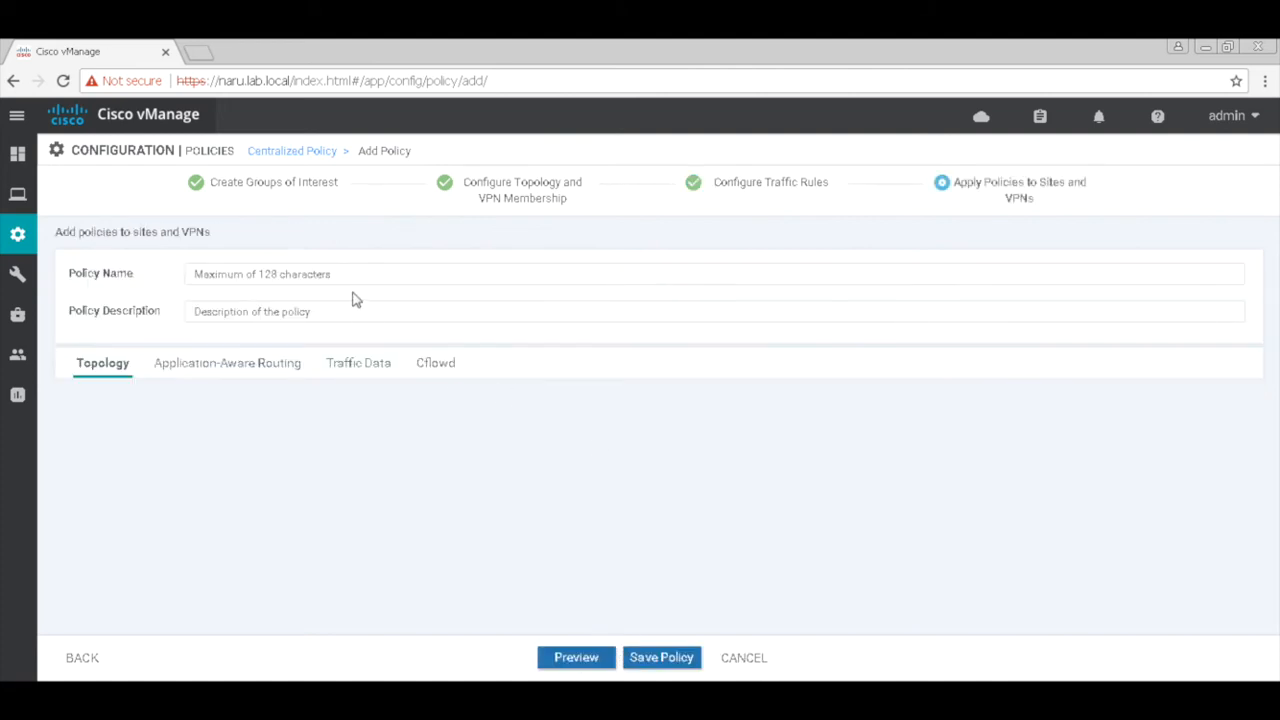
- Name the policy app-firewall and apply block-ftp to site123 and corporate VPN
type("appl")
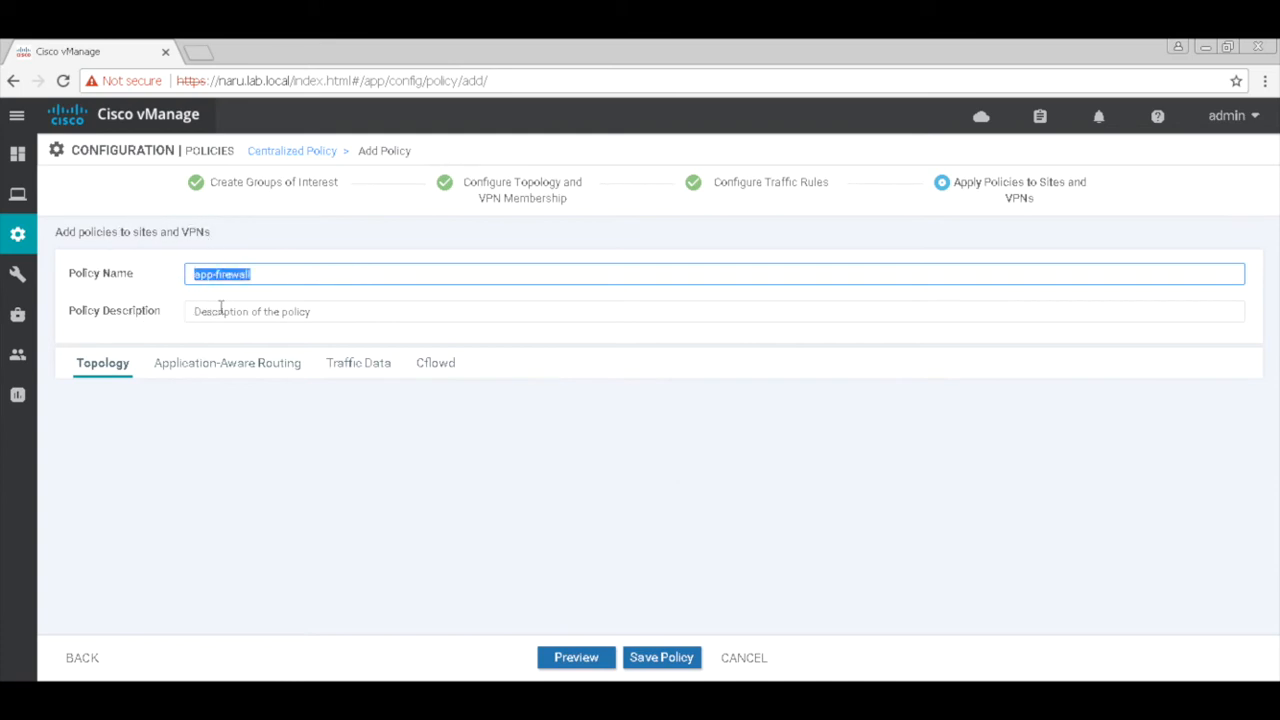
type("app-firewall")
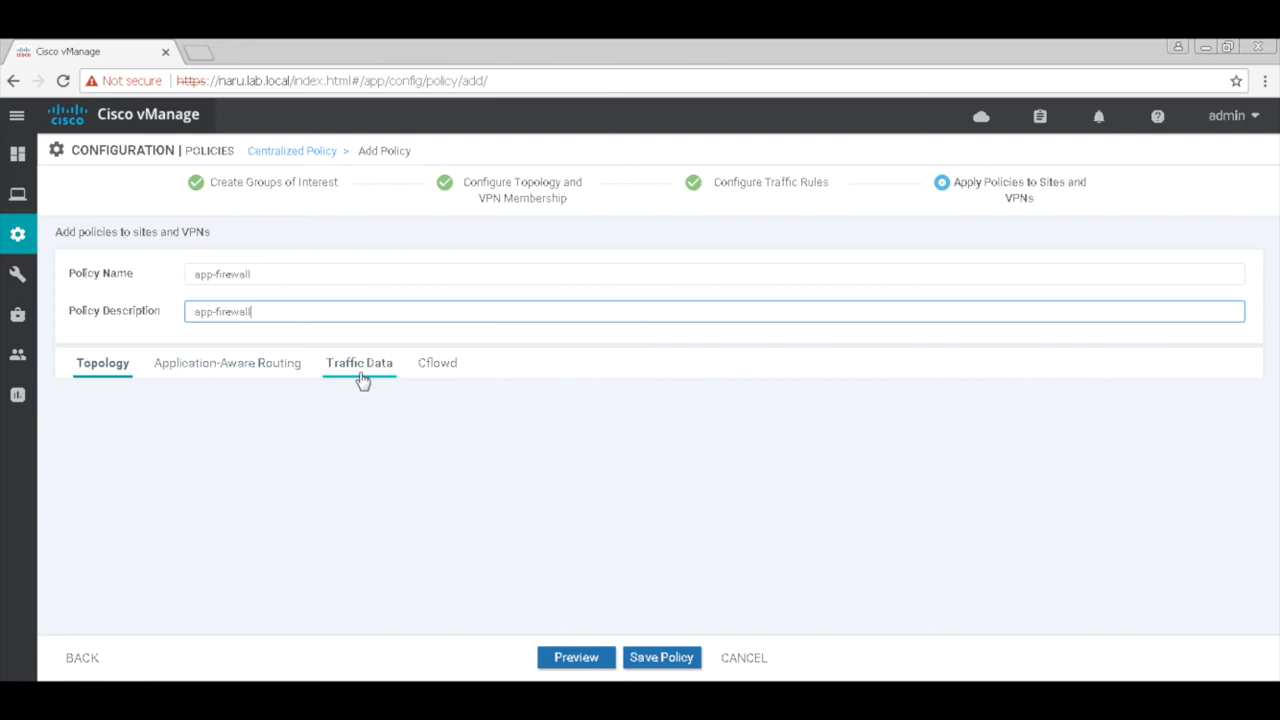
left_click(358, 363)
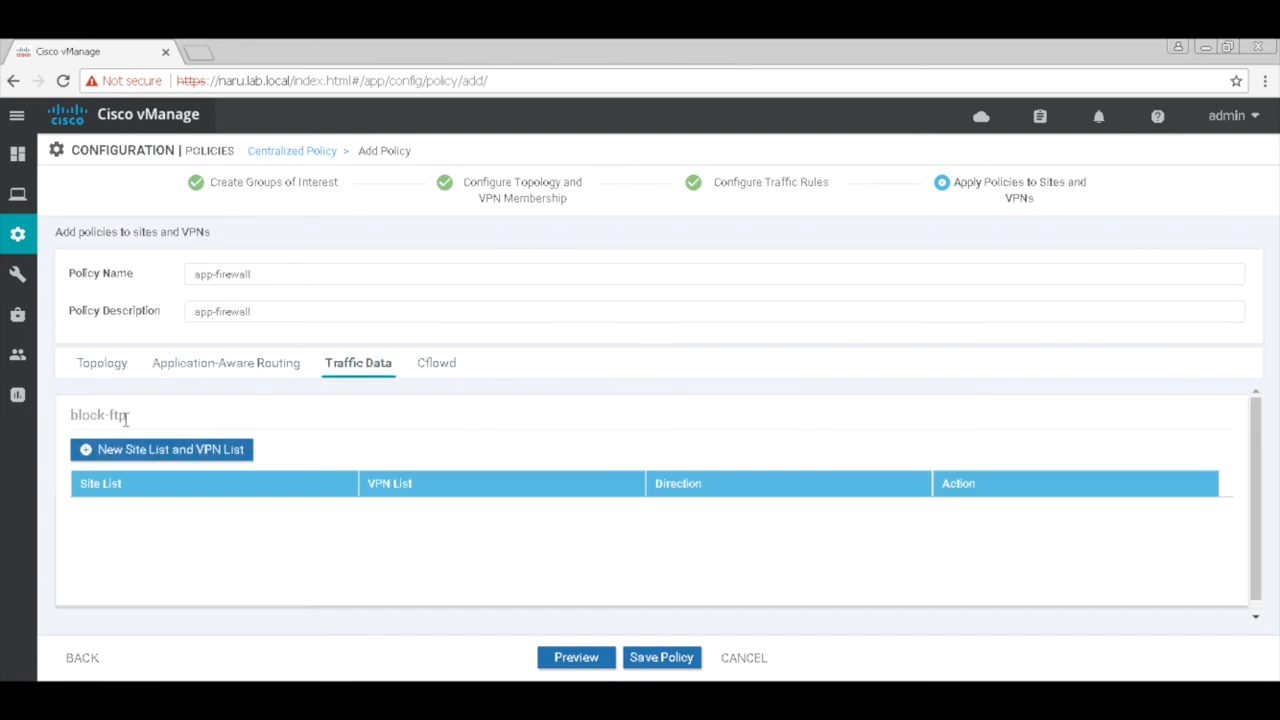
left_click(161, 449)
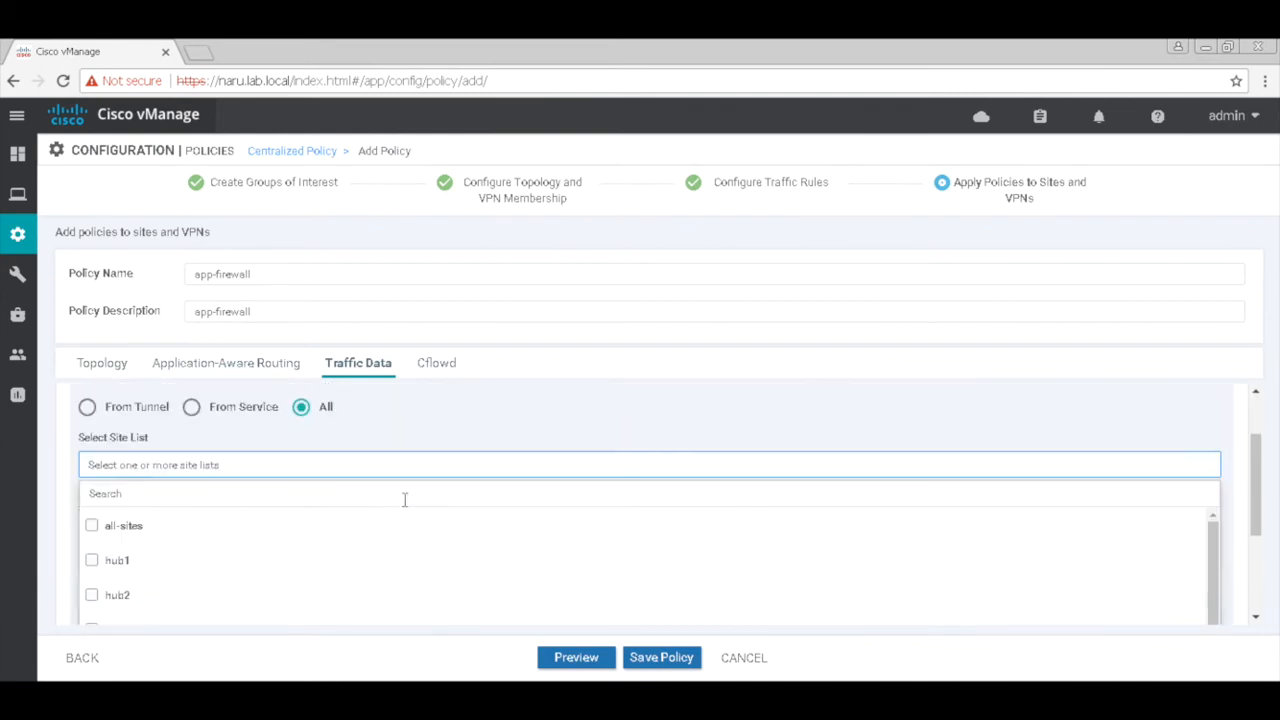
left_click(294, 494)
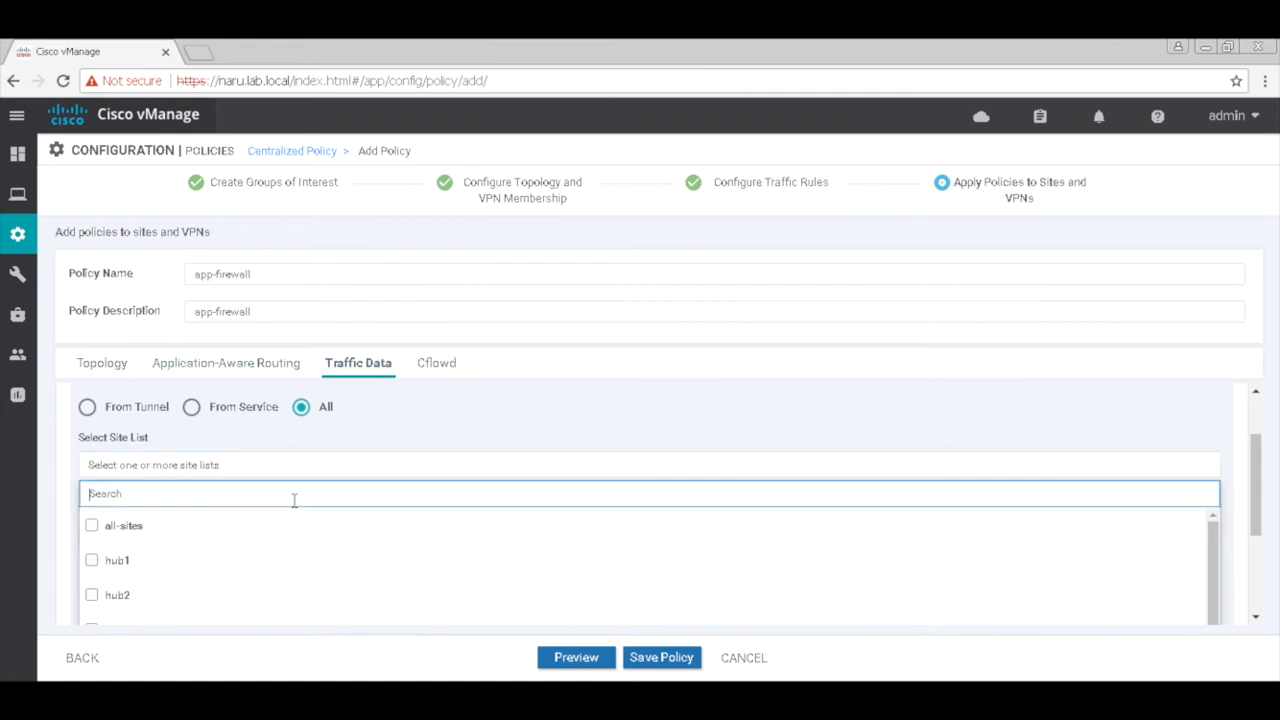
type("site1")
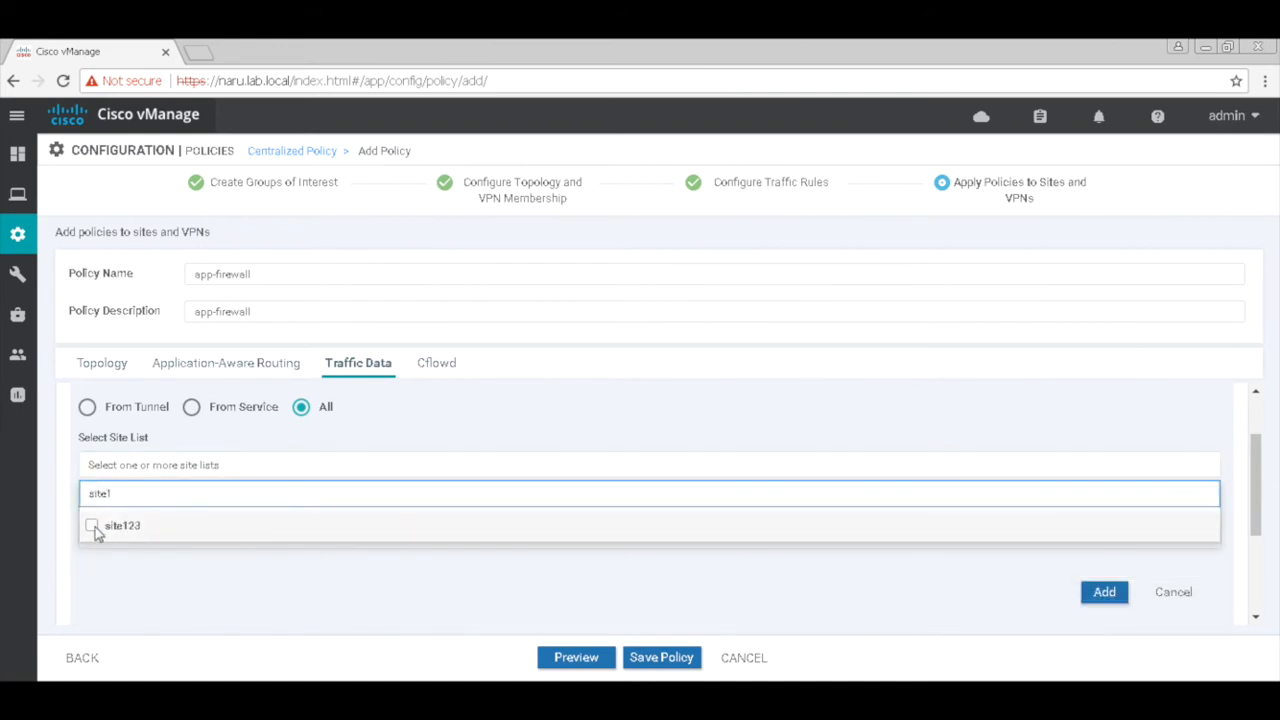
left_click(95, 526)
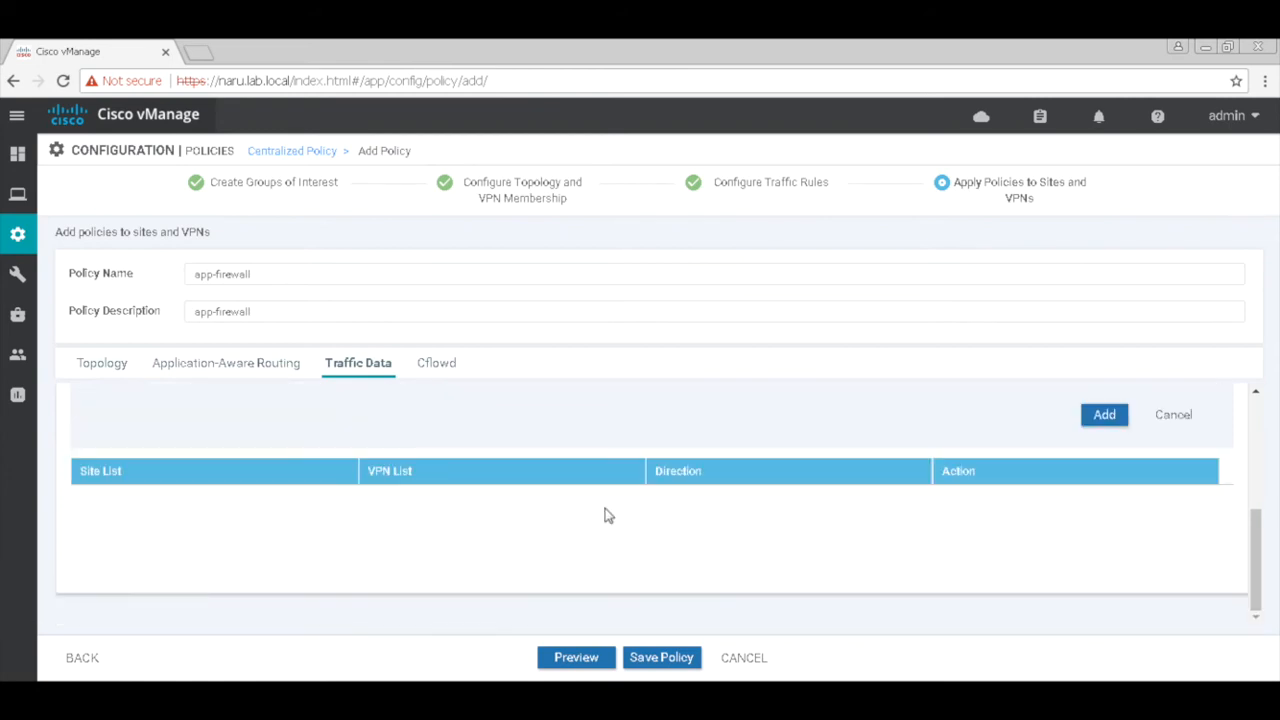
left_click(1104, 415)
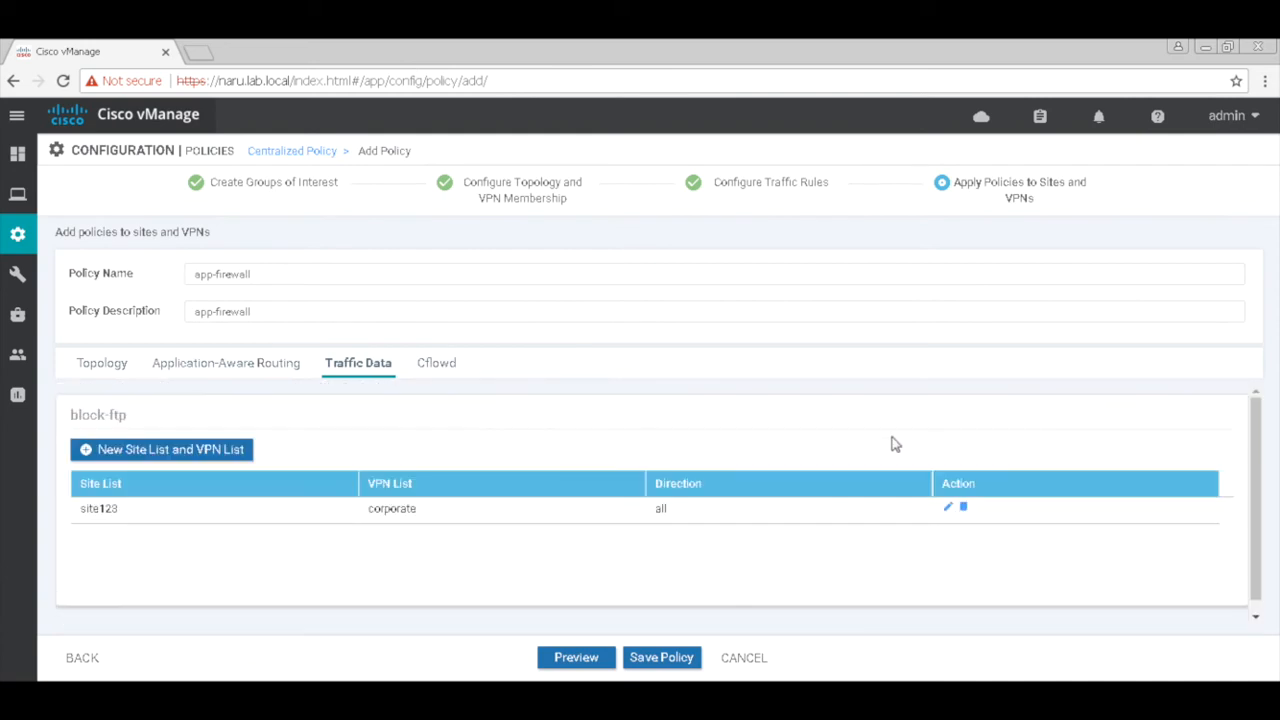
mouse_move(661, 657)
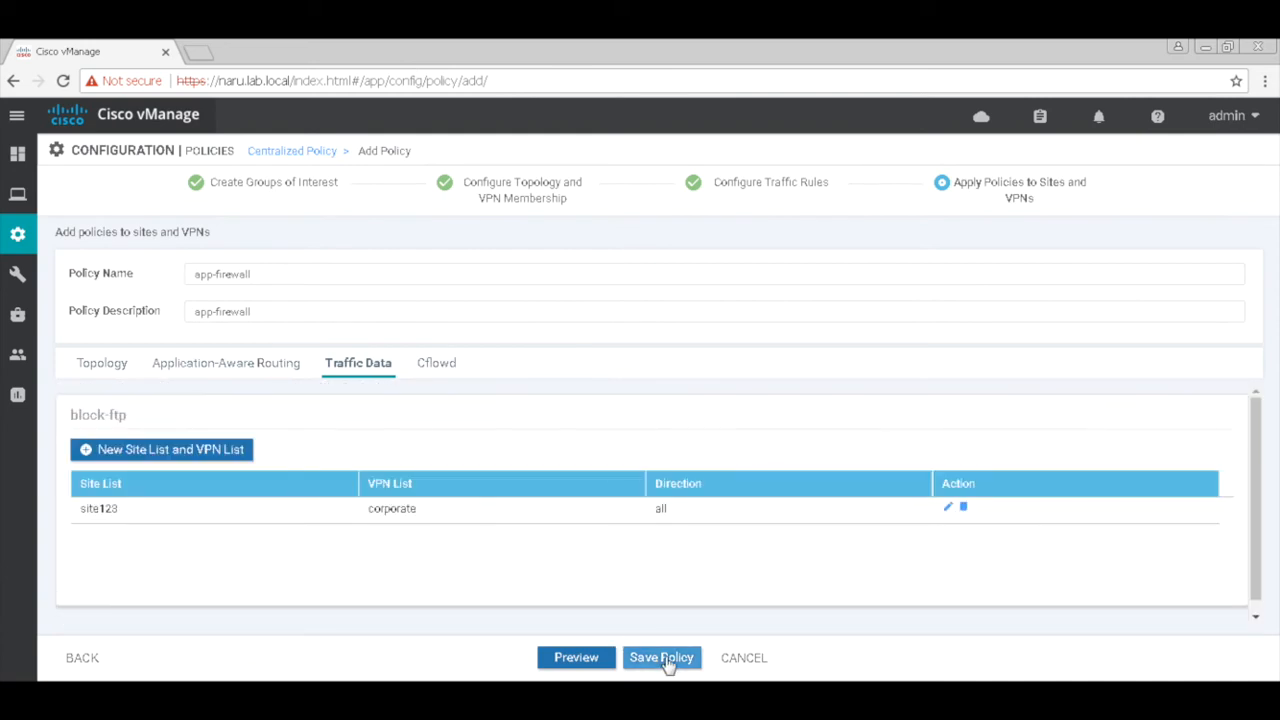
- Preview the app-firewall policy configuration and save the policy
left_click(575, 657)
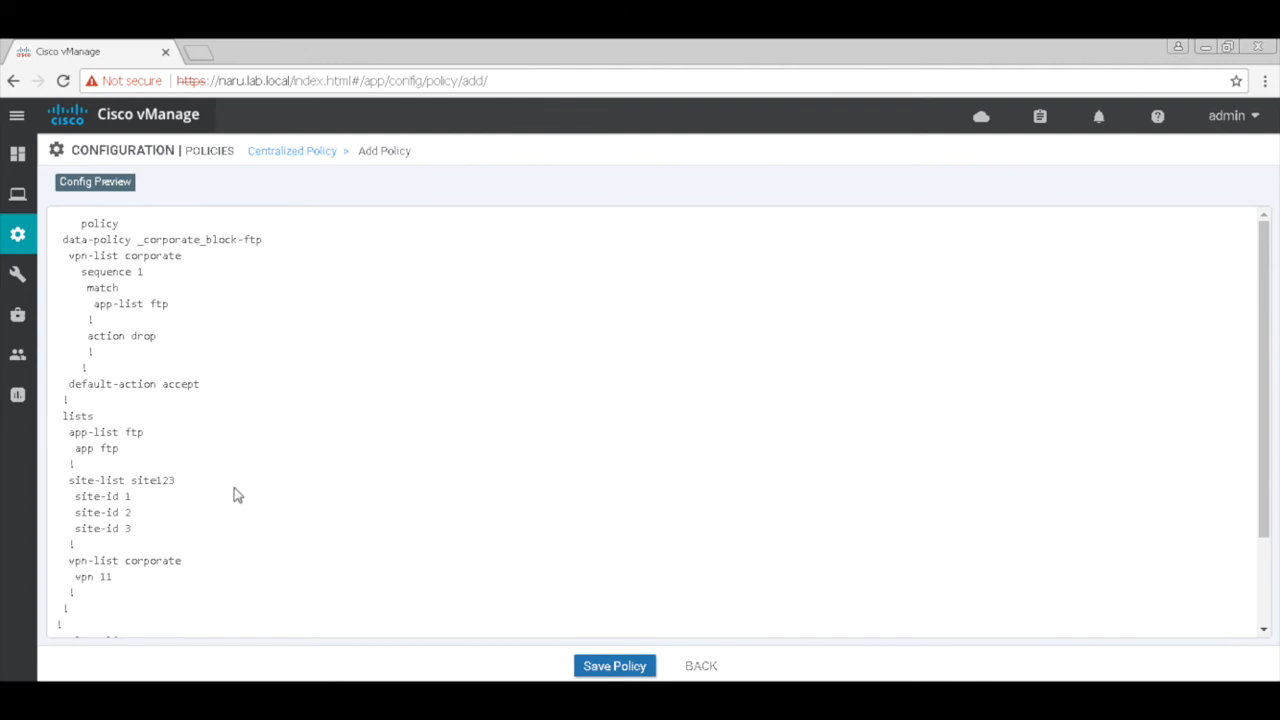
scroll("down", 3)
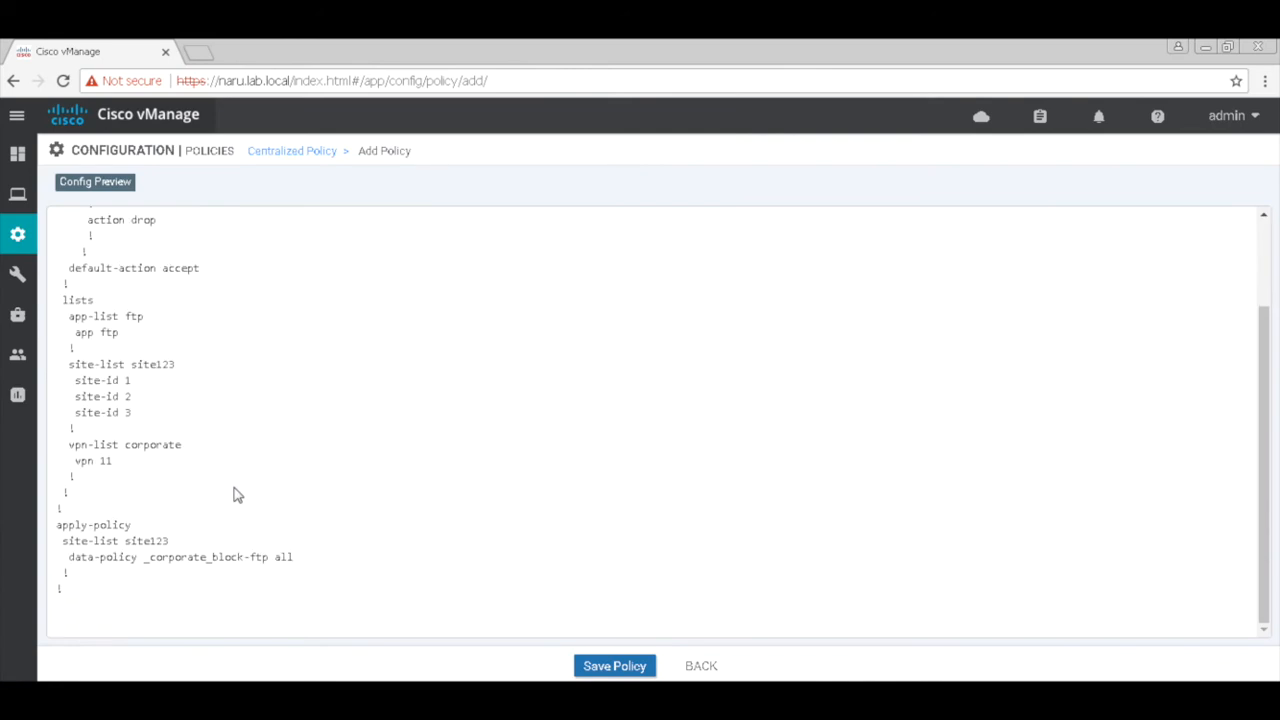
mouse_move(592, 670)
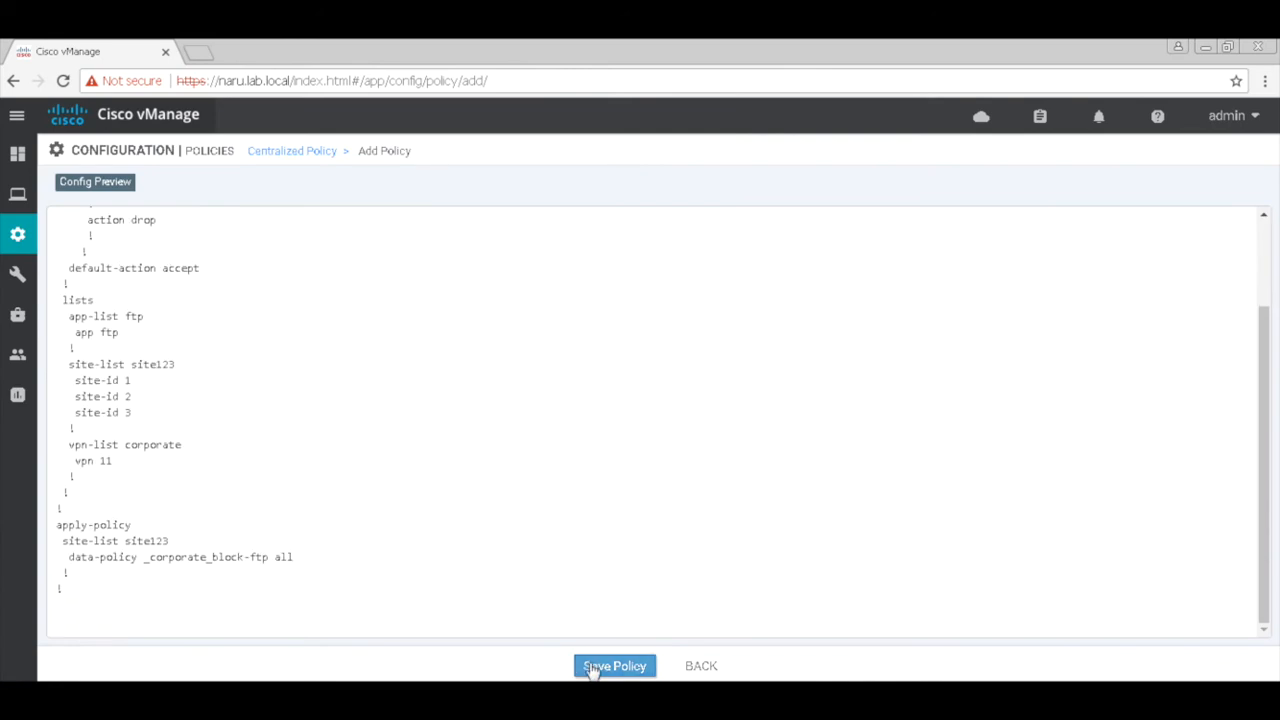
left_click(614, 665)
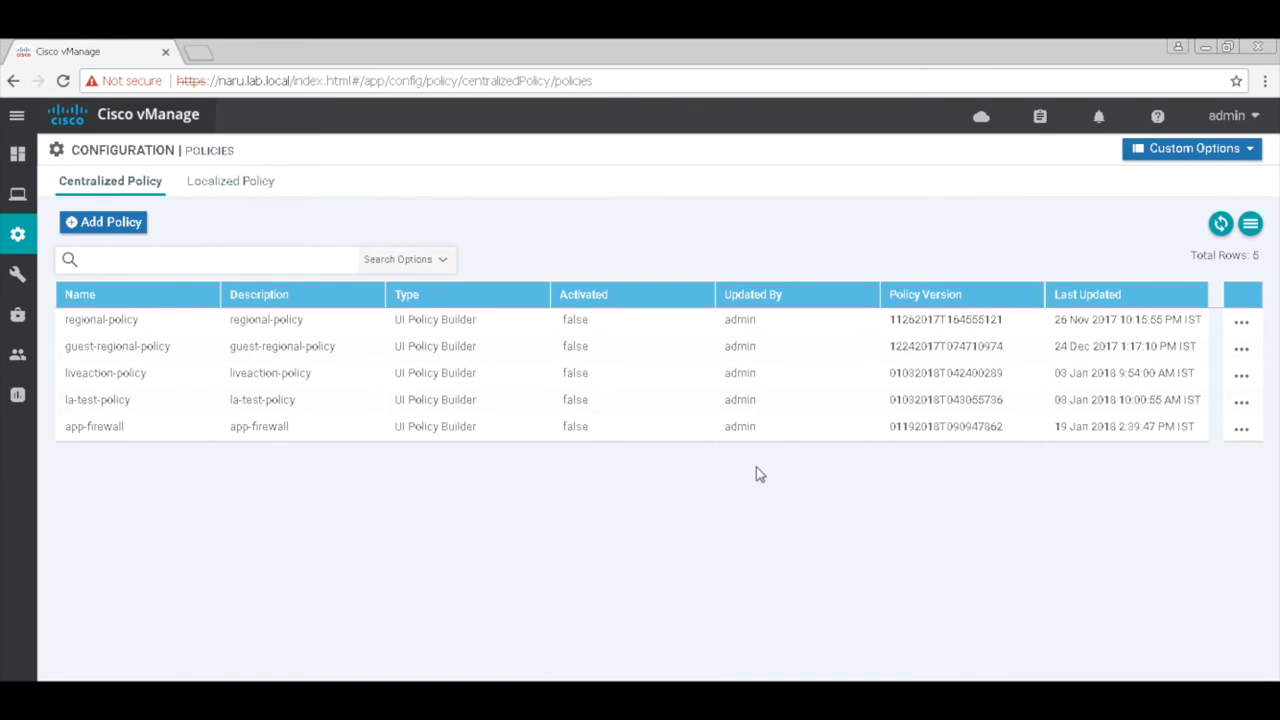
- Activate app-firewall, pushing it to vSmarts 66.66.66.13 and 66.66.66.14
left_click(1245, 429)
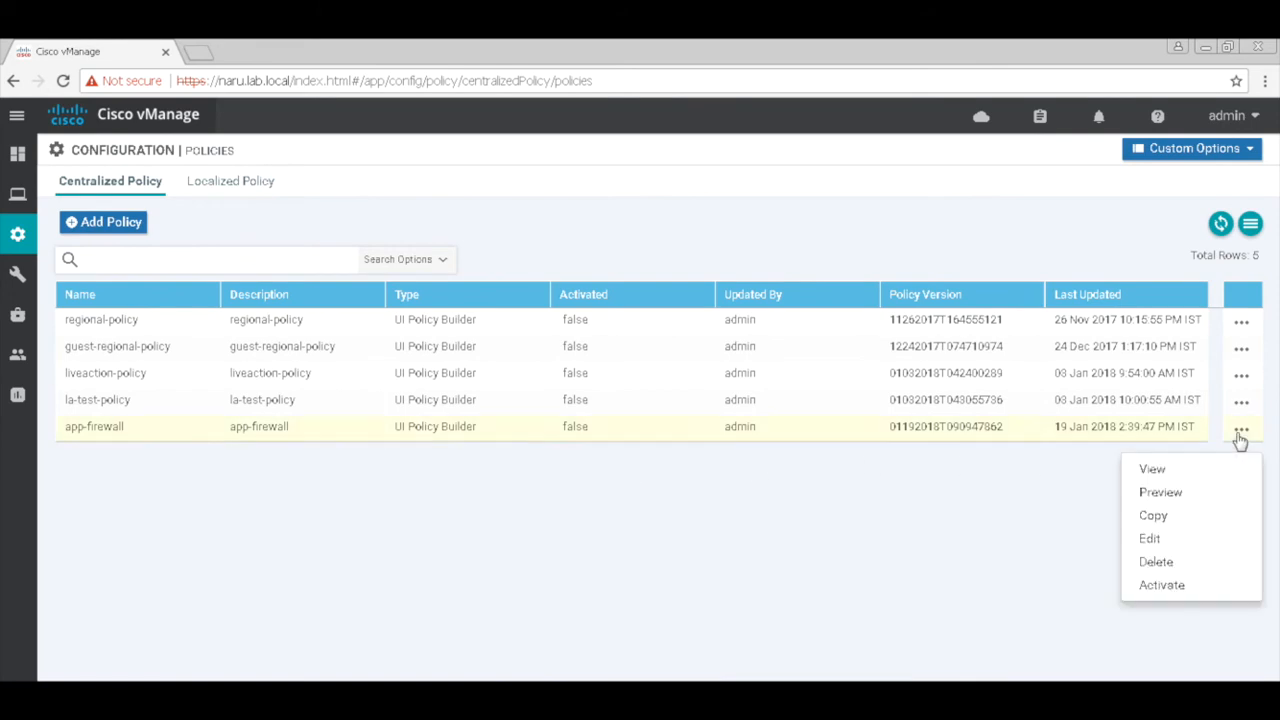
left_click(1161, 585)
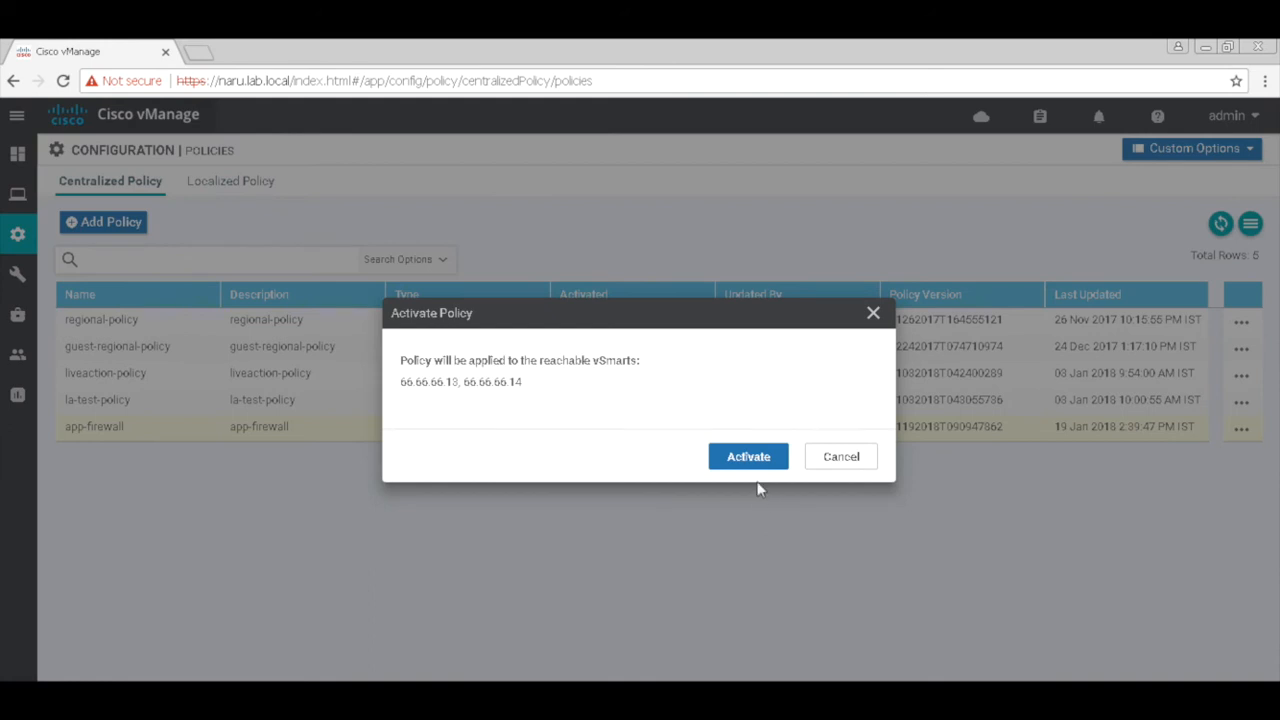
left_click(748, 456)
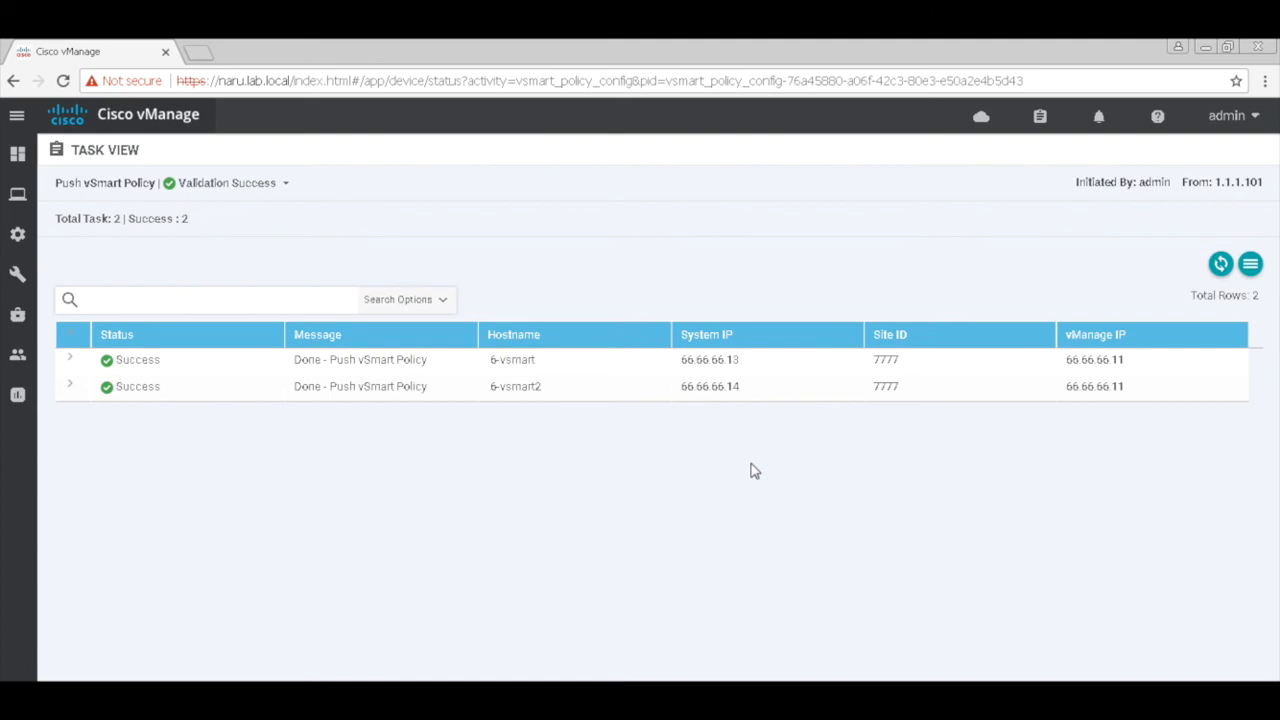
- Open Simulate Flows troubleshooting for vEdge1 from Monitor > Network
left_click(16, 234)
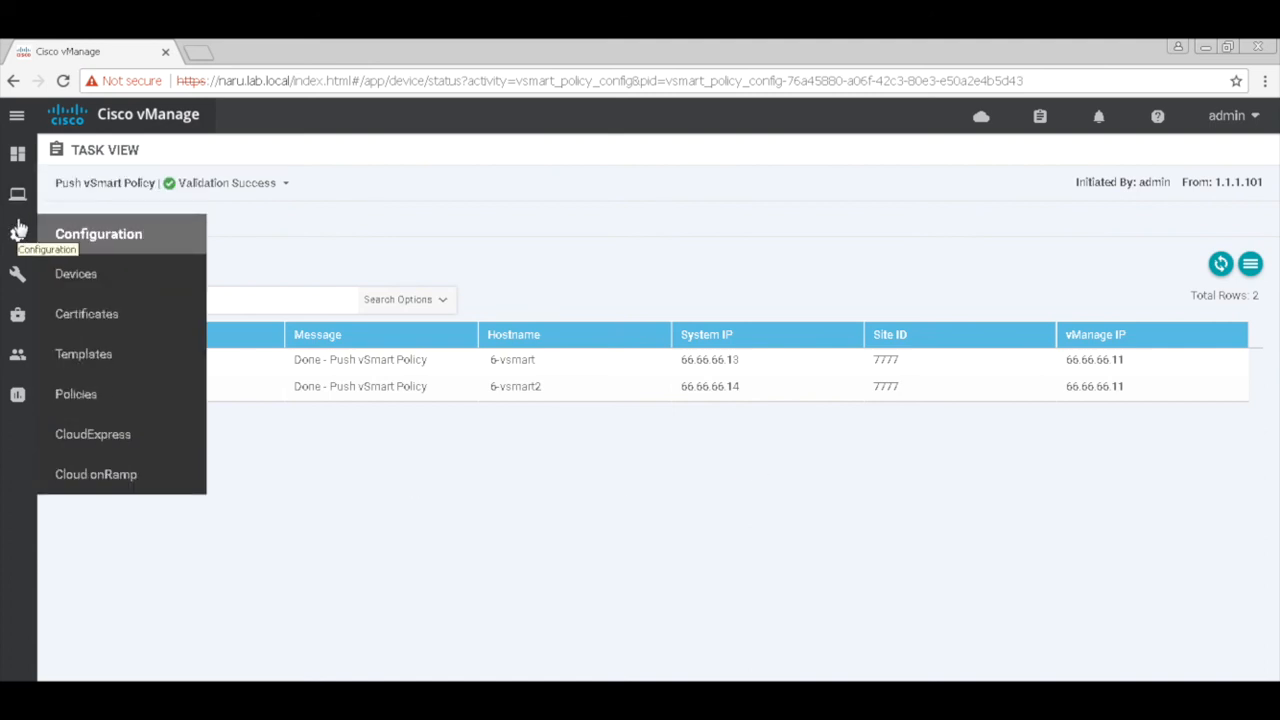
left_click(17, 194)
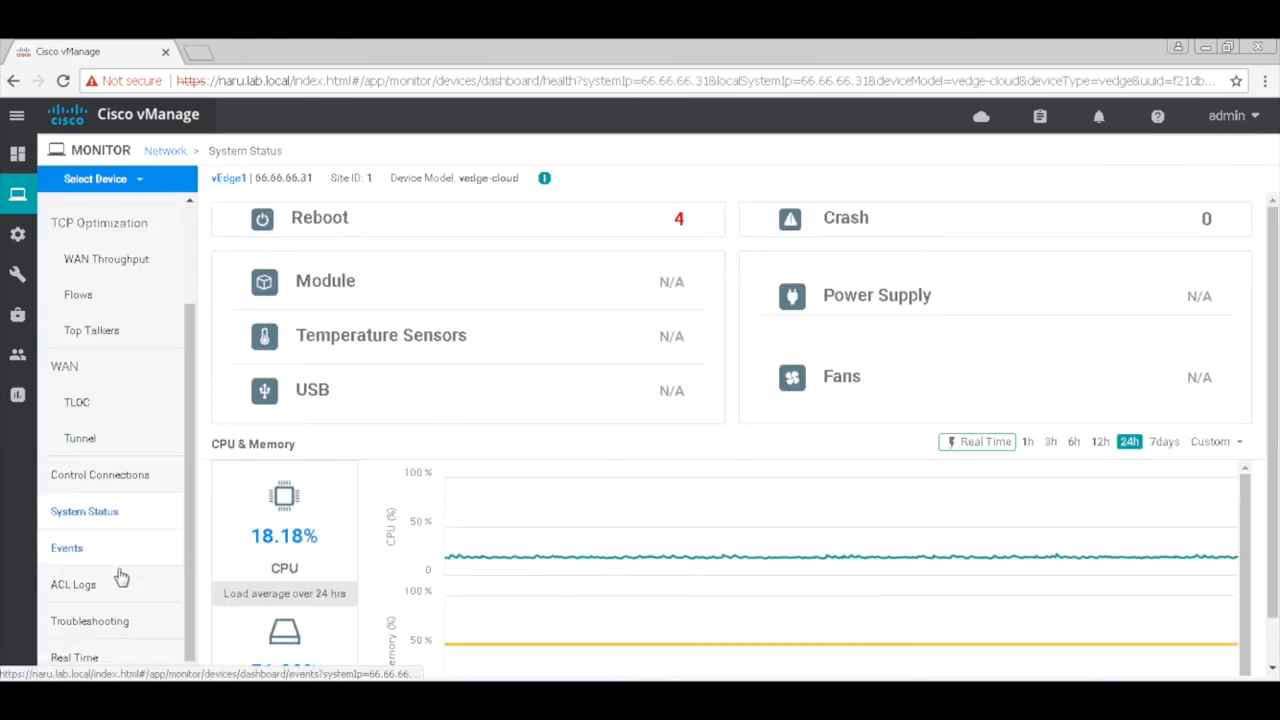
left_click(89, 621)
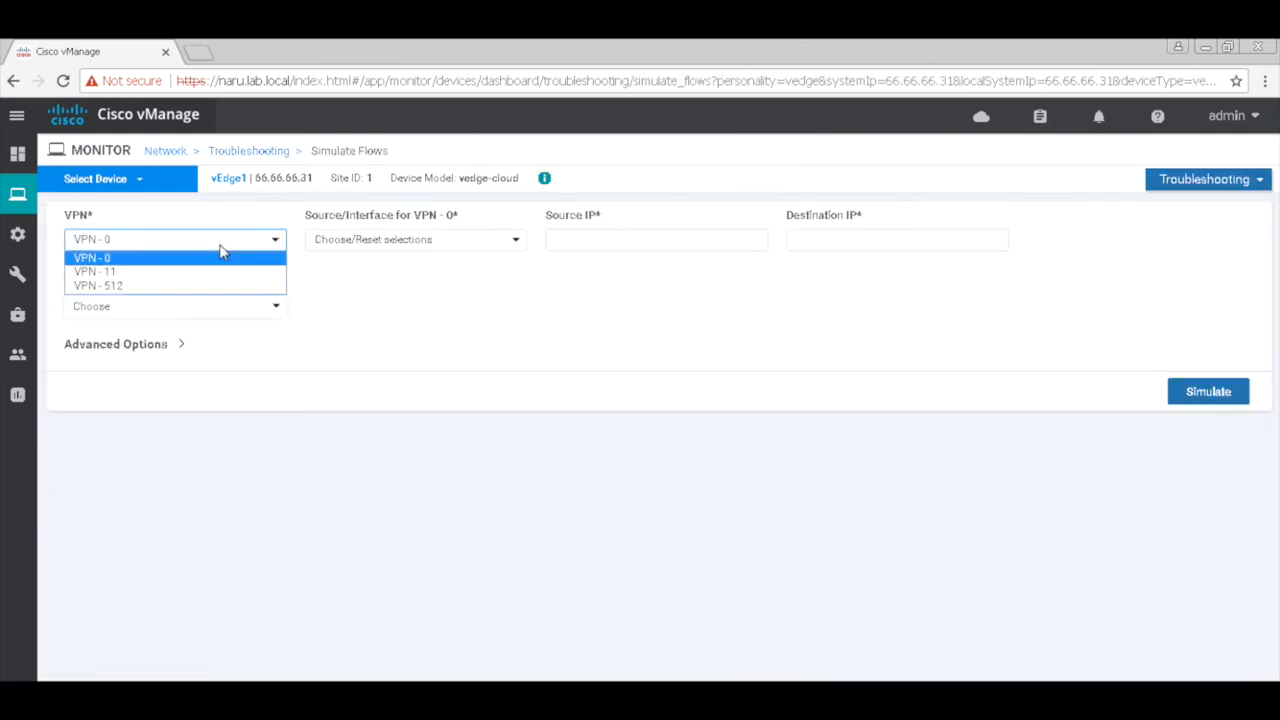
- Simulate an ftp flow on VPN 11 to destination 192.168.53.1
left_click(93, 270)
type("192")
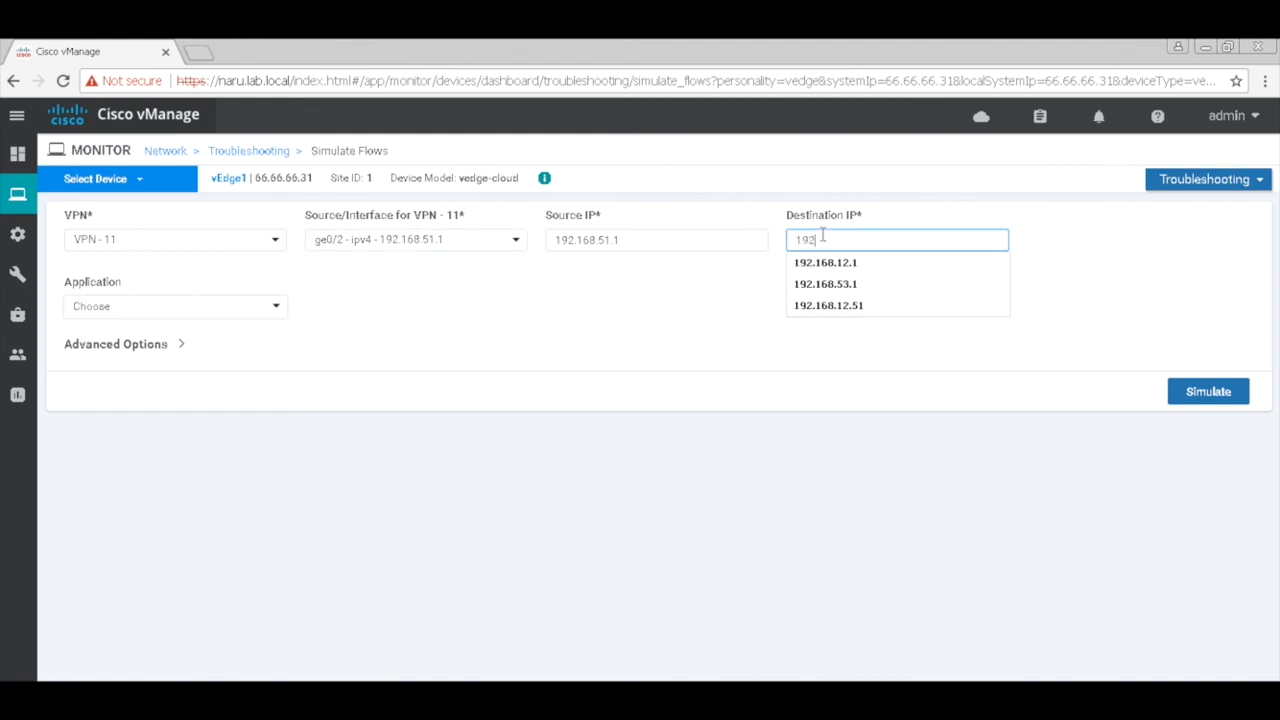
left_click(826, 283)
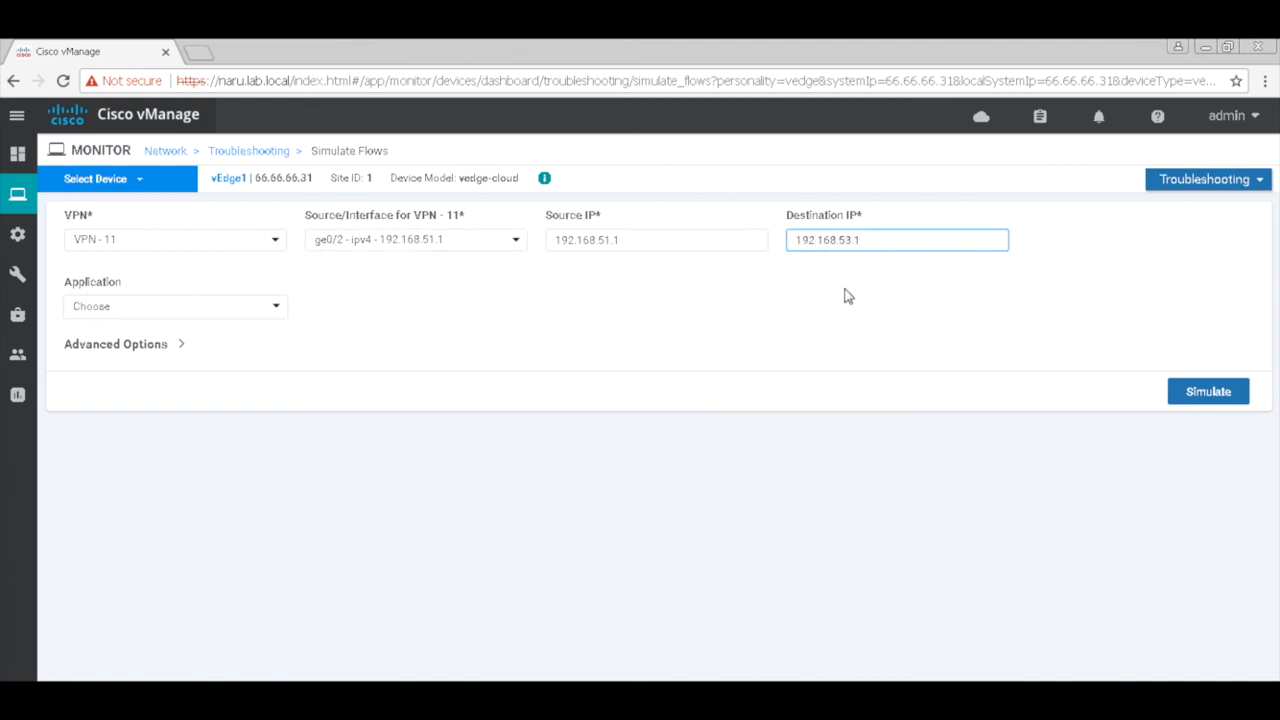
mouse_move(254, 306)
type("w")
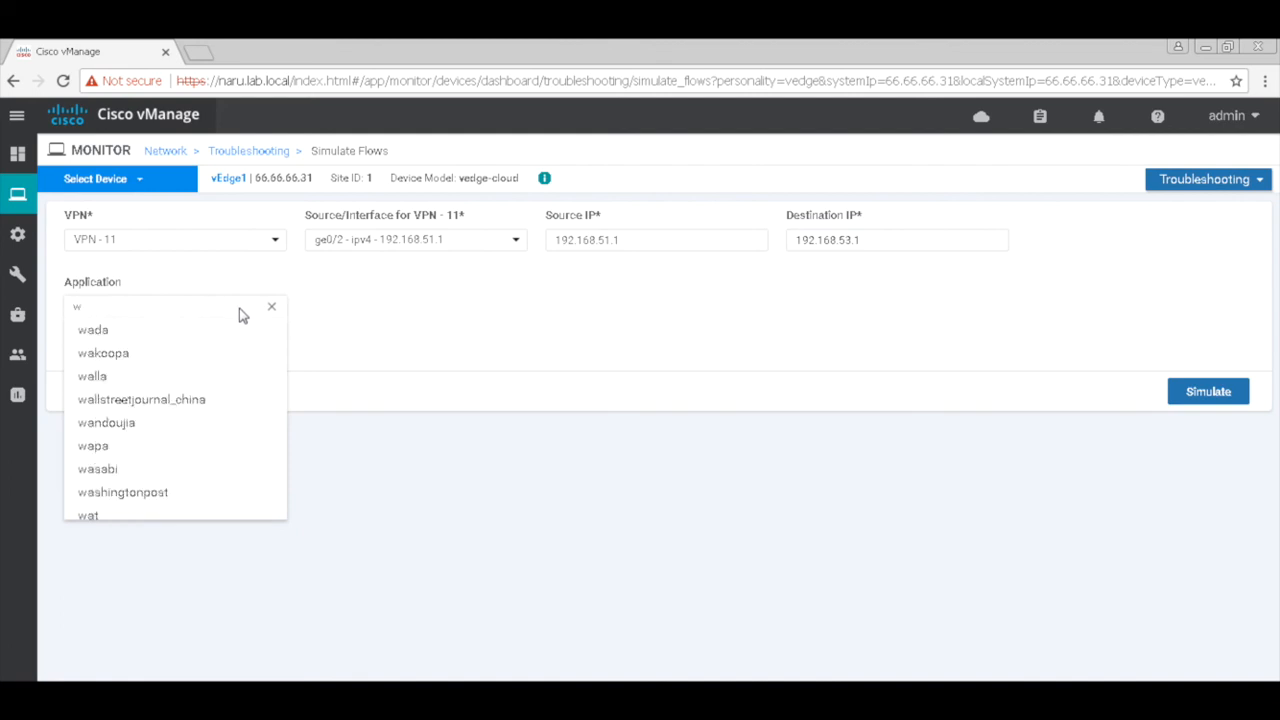
type("ftp")
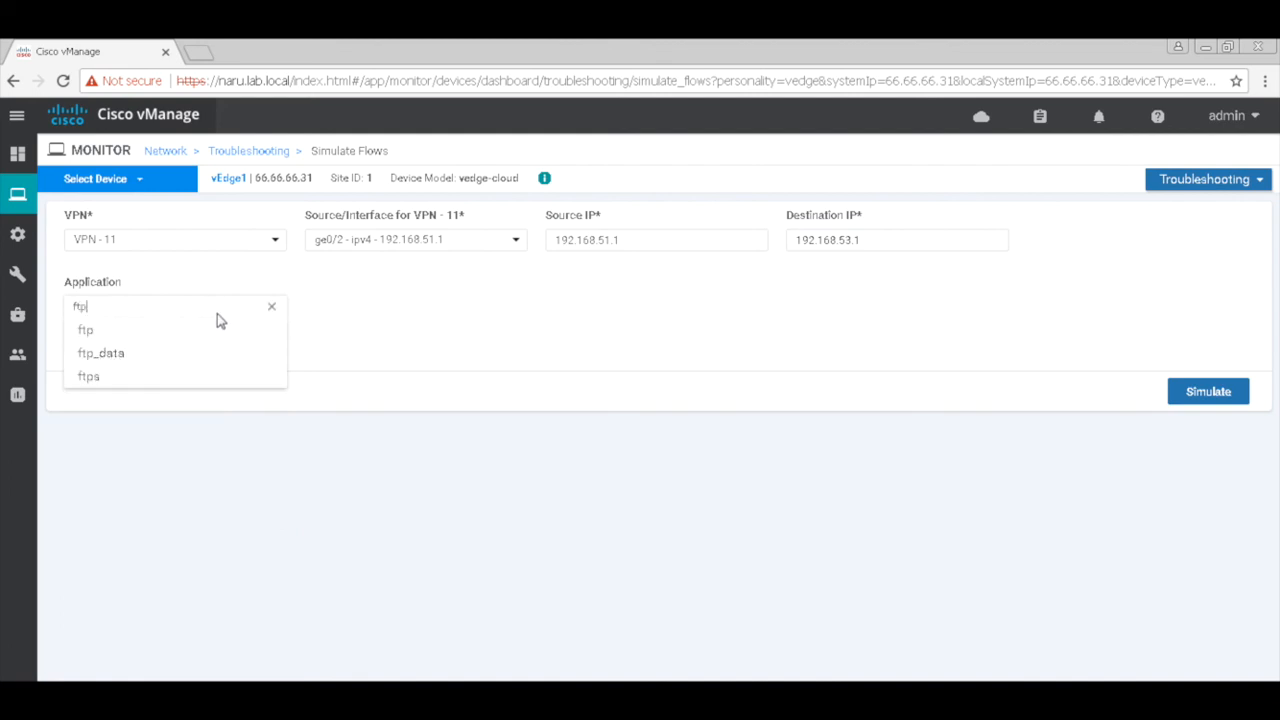
left_click(86, 330)
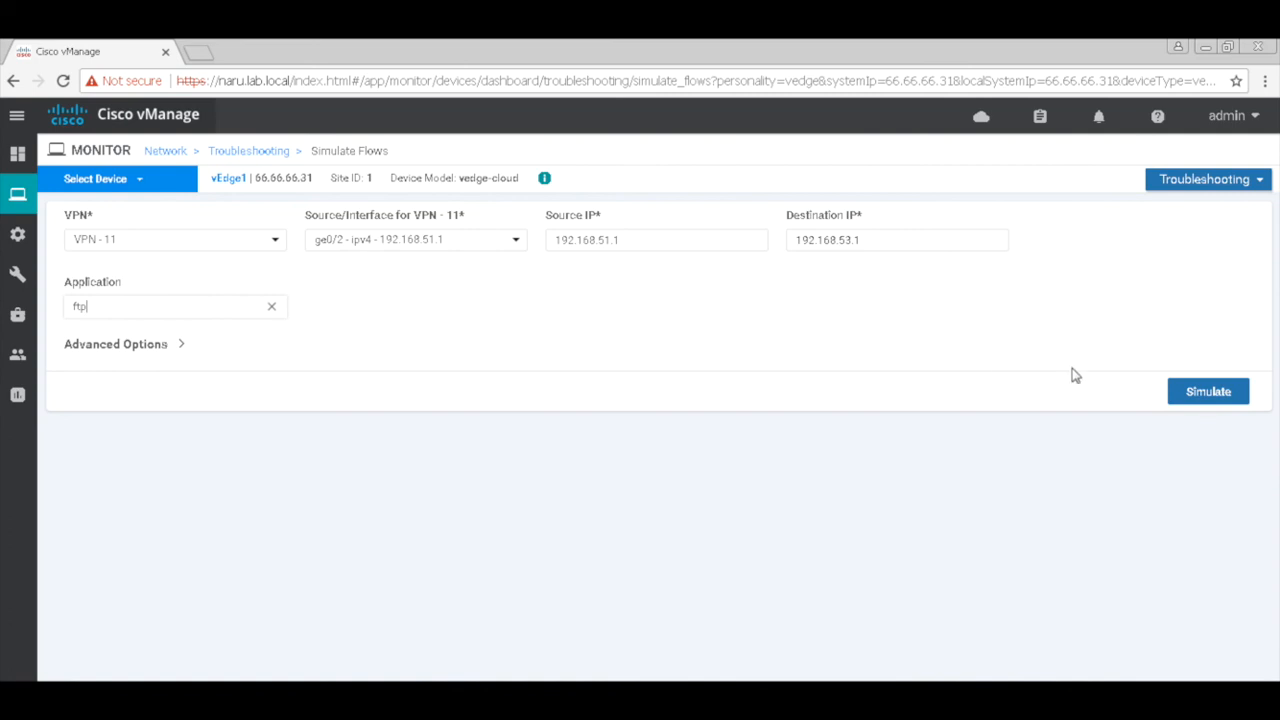
left_click(1208, 390)
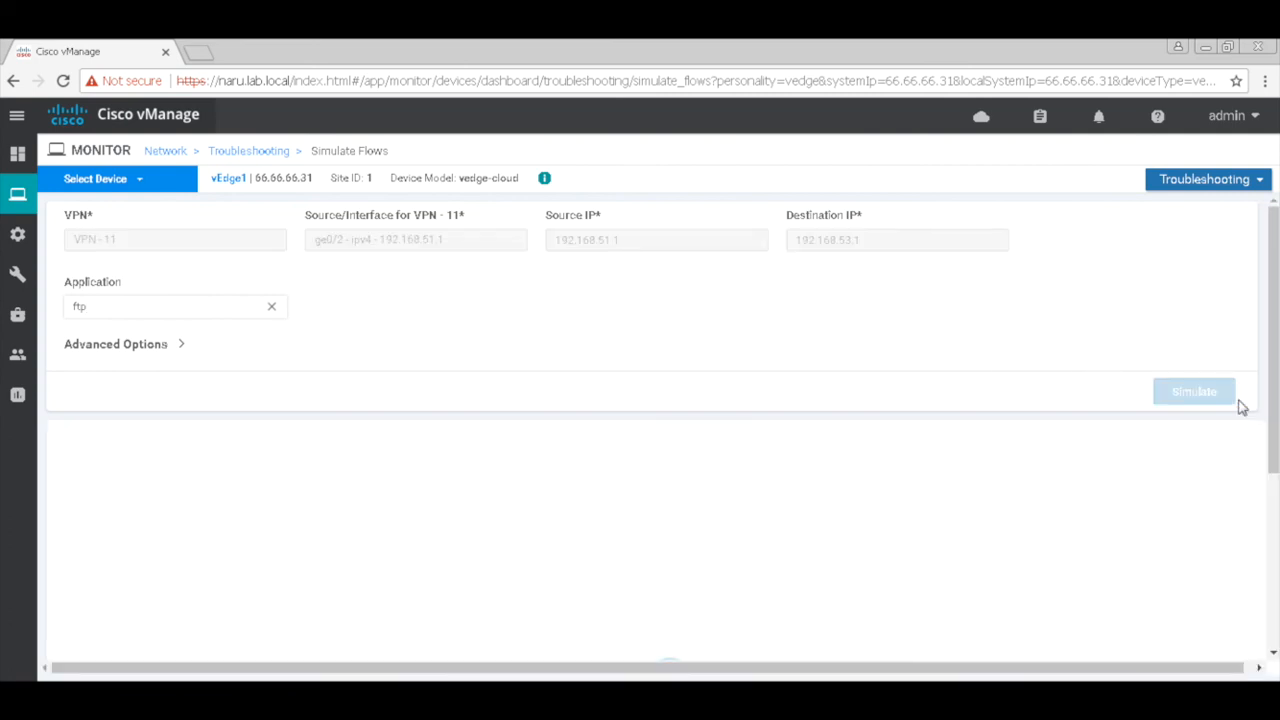
left_click(1192, 391)
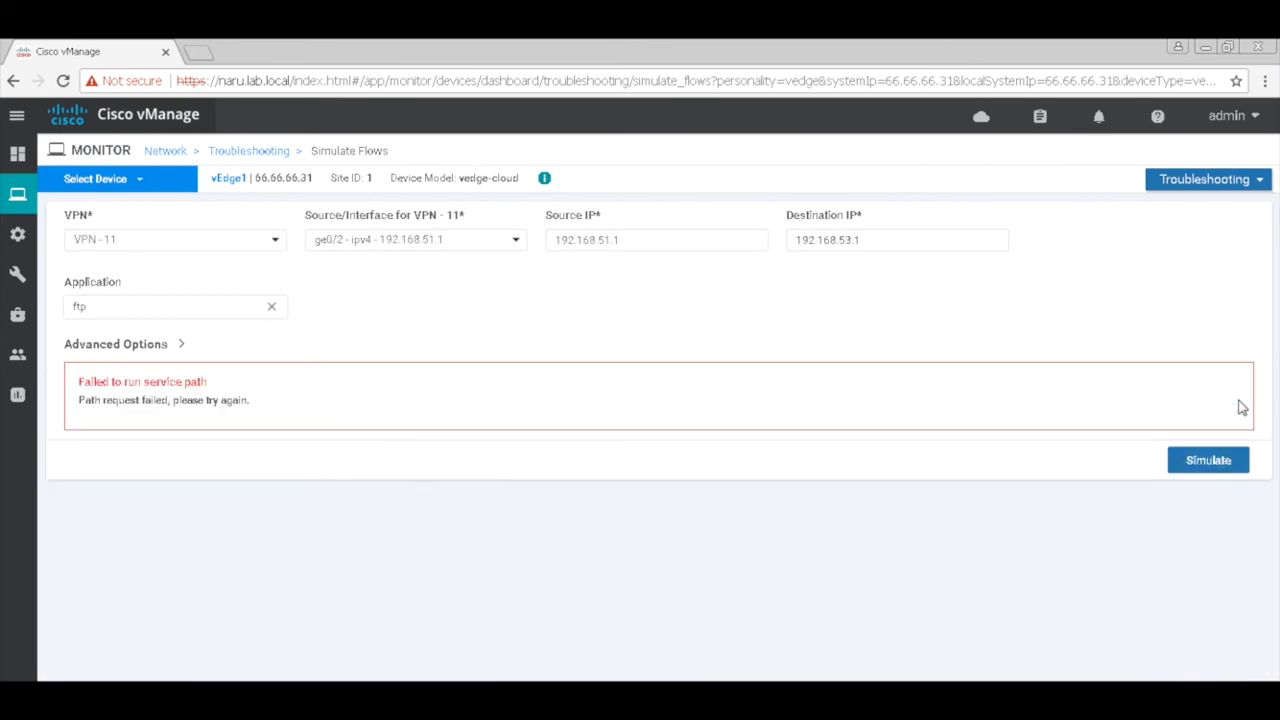
mouse_move(335, 319)
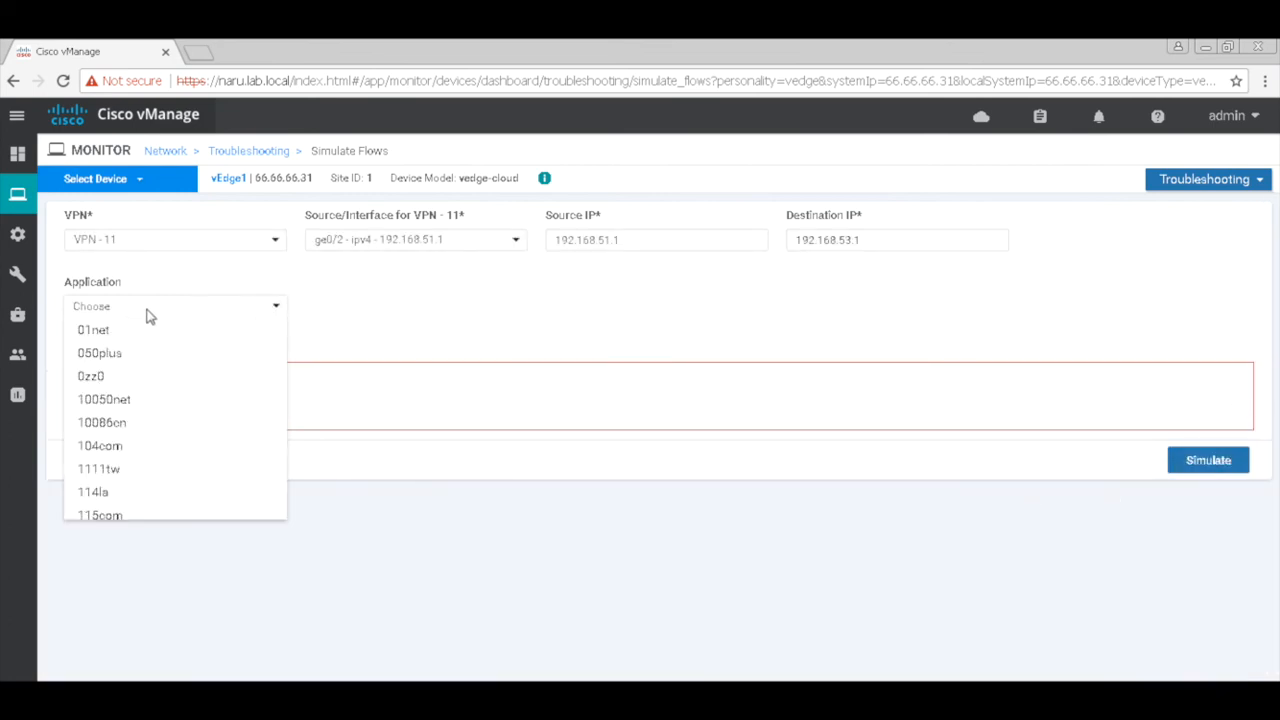
- Rerun the flow simulation with web as the application
type("web")
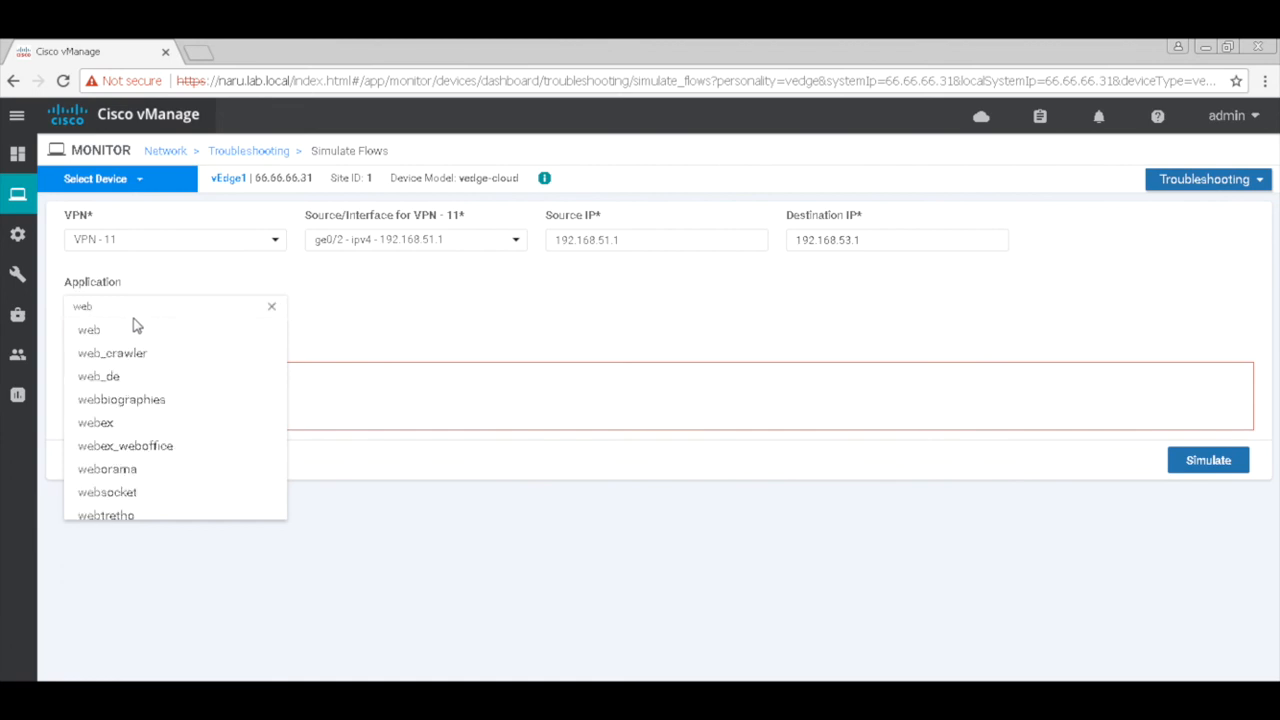
left_click(89, 329)
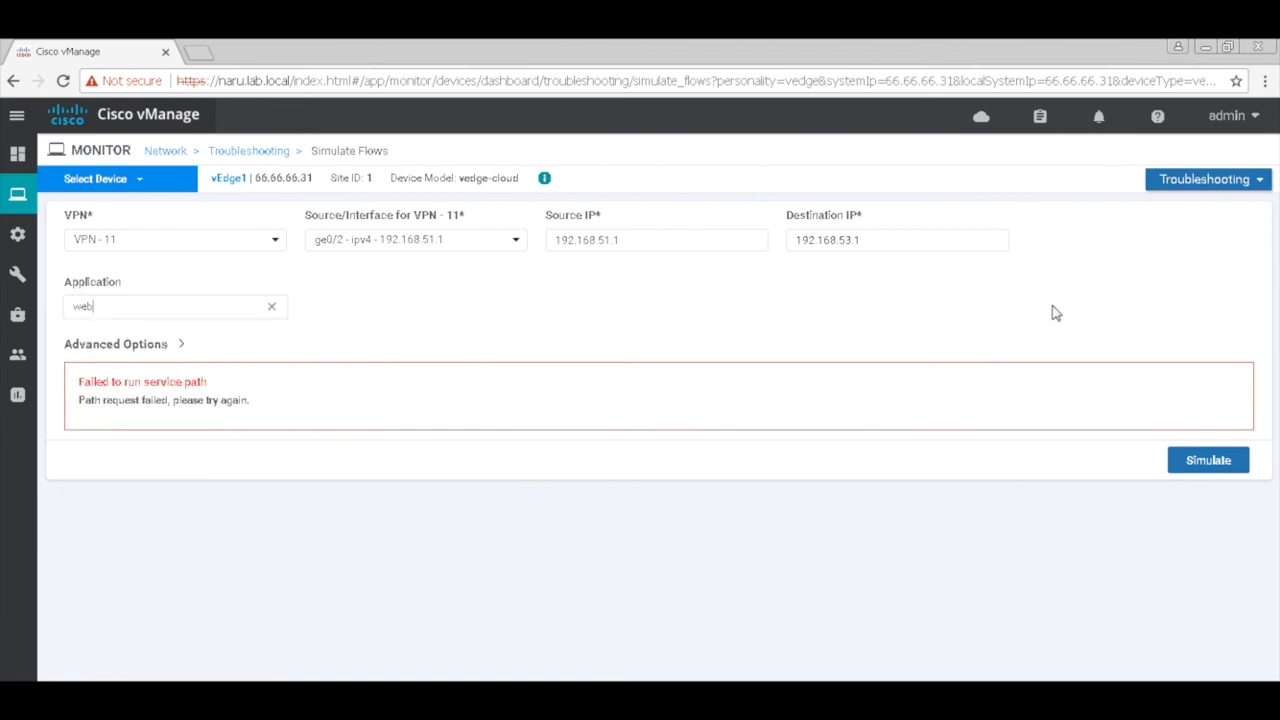
left_click(1208, 459)
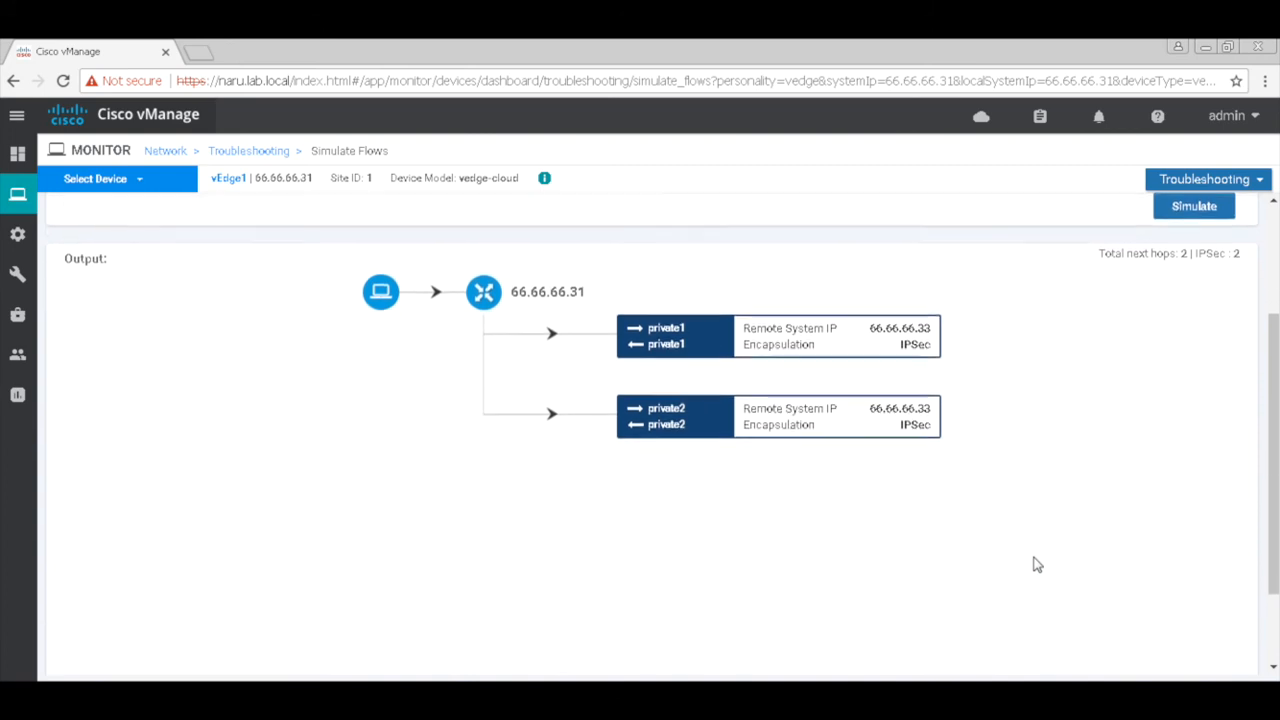